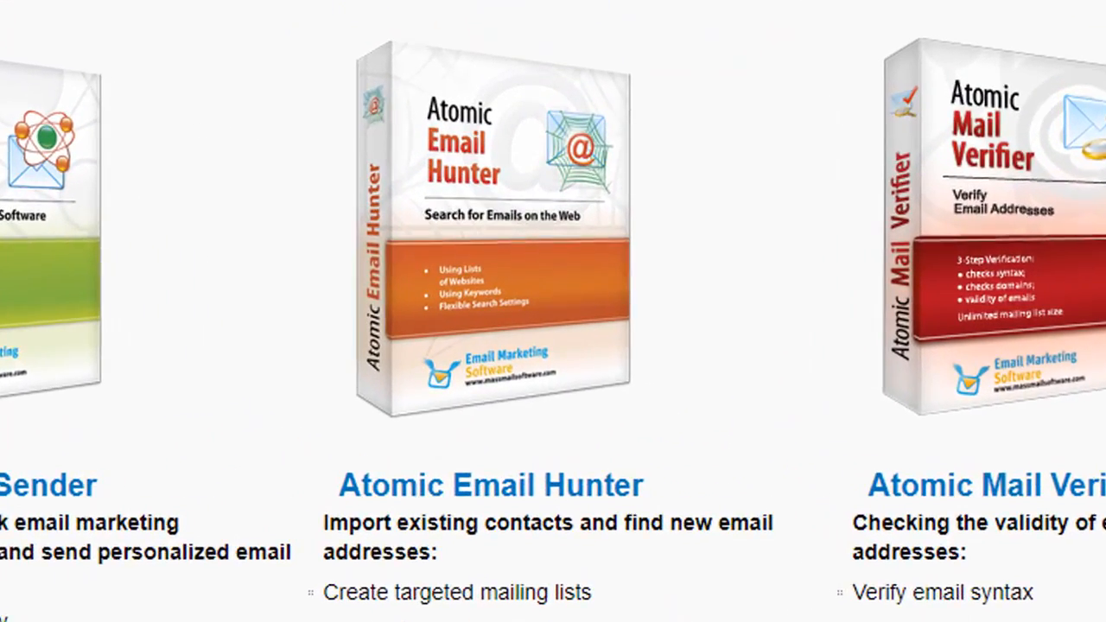
- Reach the Atomic Email Hunter product page and download its free demo
{"action": "left_click", "coordinate": [491, 229]}
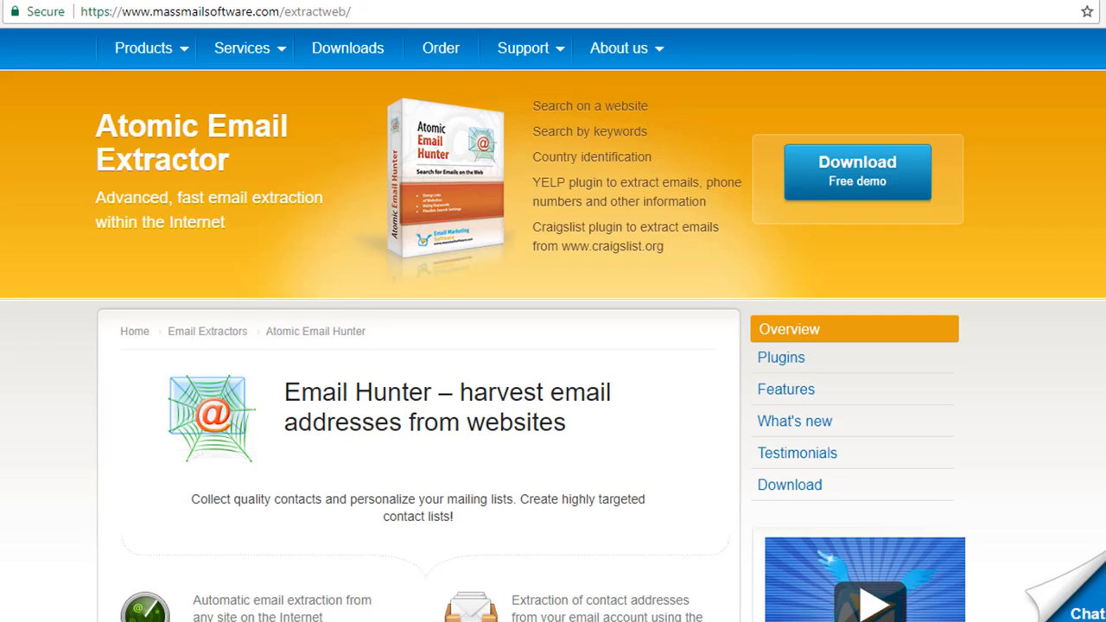
{"action": "mouse_move", "coordinate": [843, 186]}
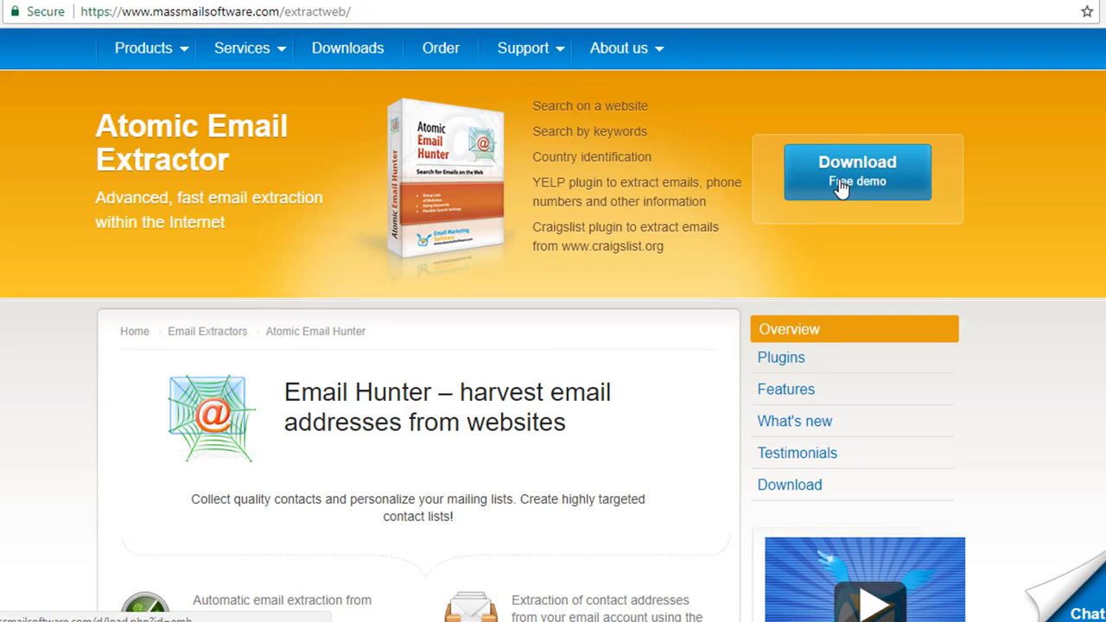
{"action": "scroll", "scroll_direction": "up", "scroll_amount": 3}
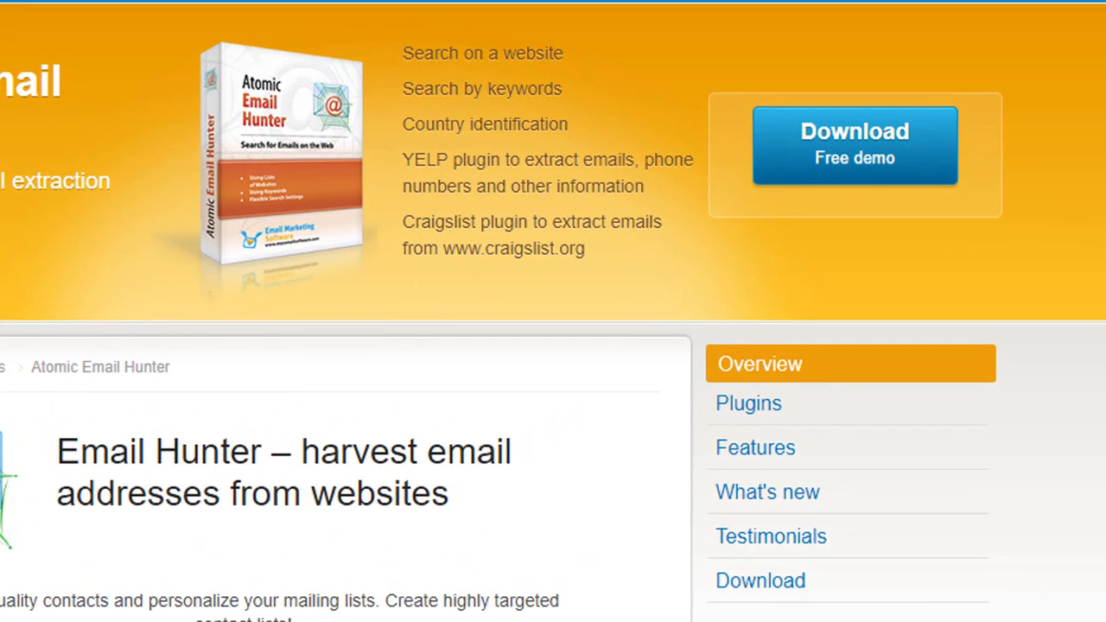
{"action": "left_click", "coordinate": [240, 29]}
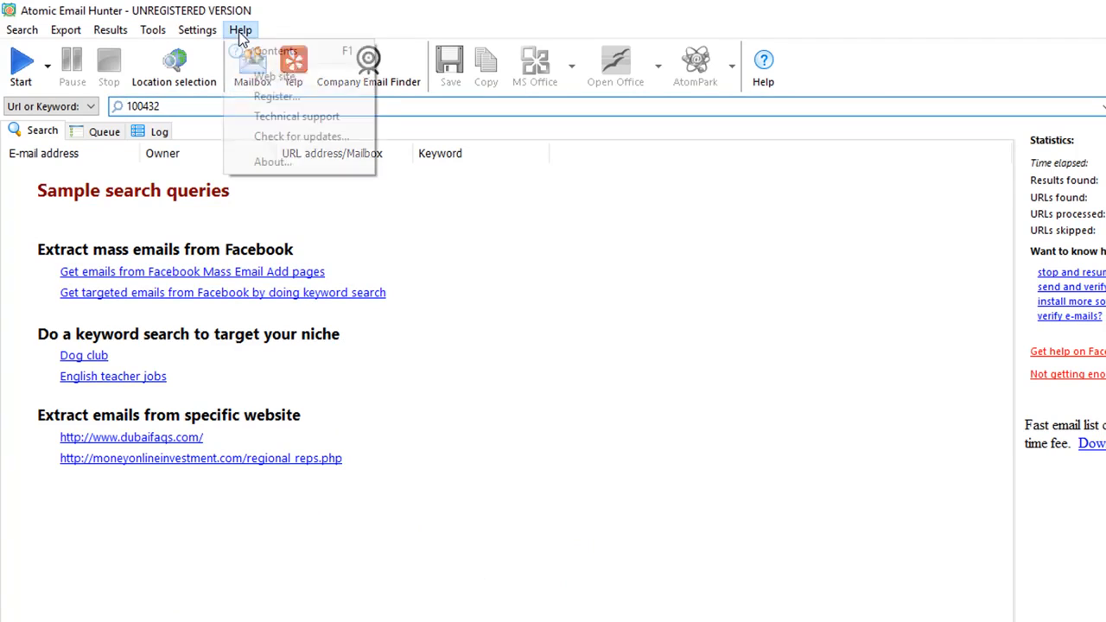
{"action": "mouse_move", "coordinate": [276, 97]}
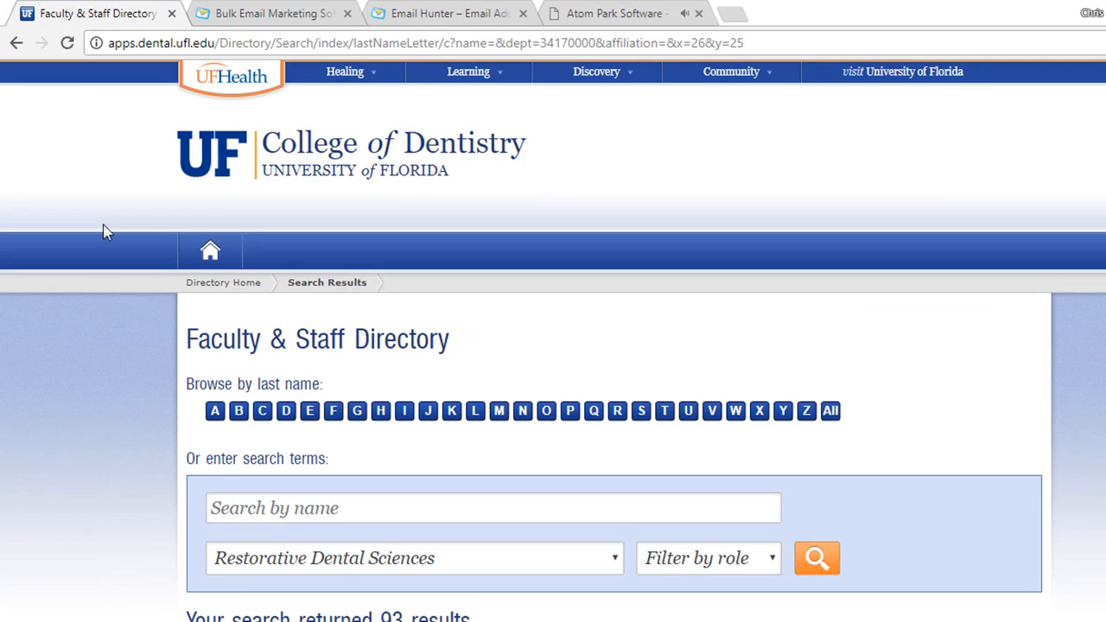
{"action": "scroll", "scroll_direction": "down", "scroll_amount": 3}
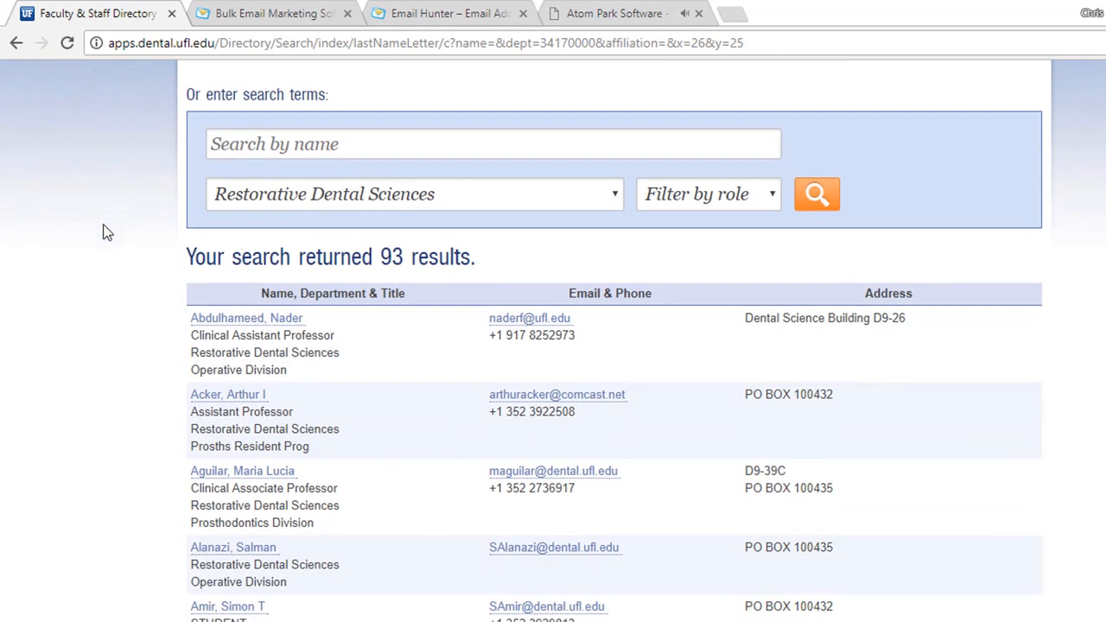
{"action": "scroll", "scroll_direction": "down", "scroll_amount": 3}
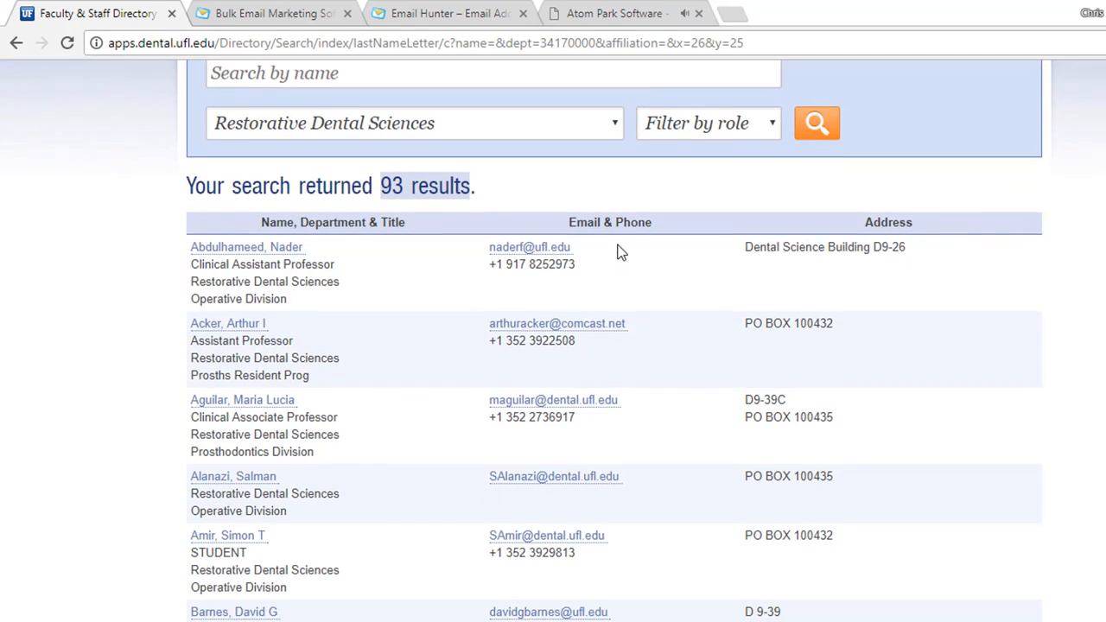
{"action": "scroll", "scroll_direction": "down", "scroll_amount": 3}
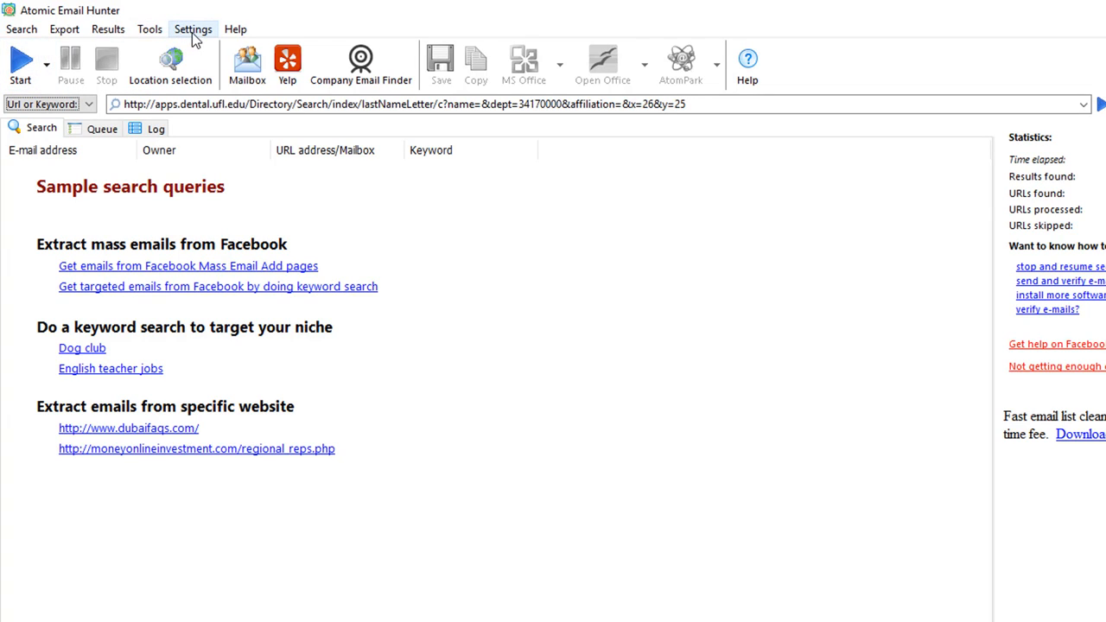
- Bring up the Common settings from the Settings menu
{"action": "left_click", "coordinate": [194, 27]}
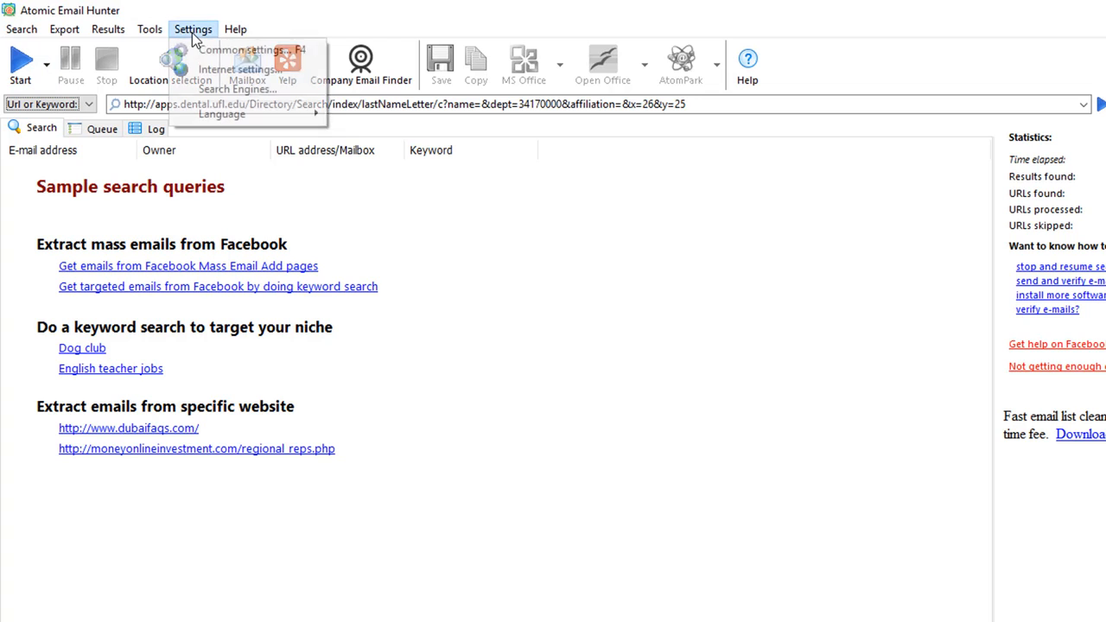
{"action": "left_click", "coordinate": [246, 48]}
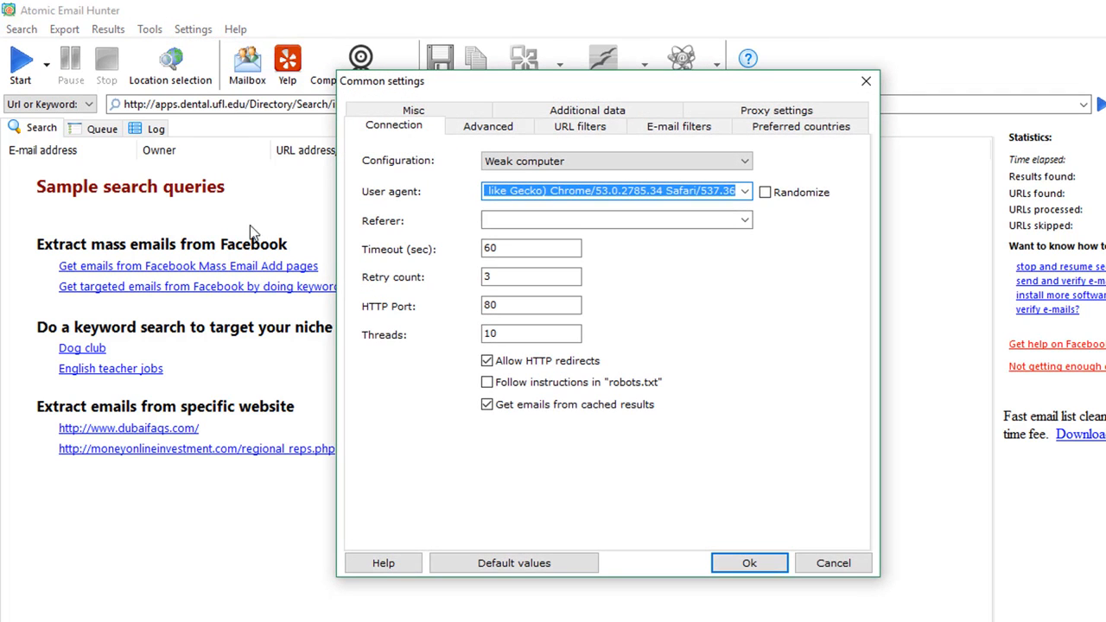
{"action": "mouse_move", "coordinate": [432, 241]}
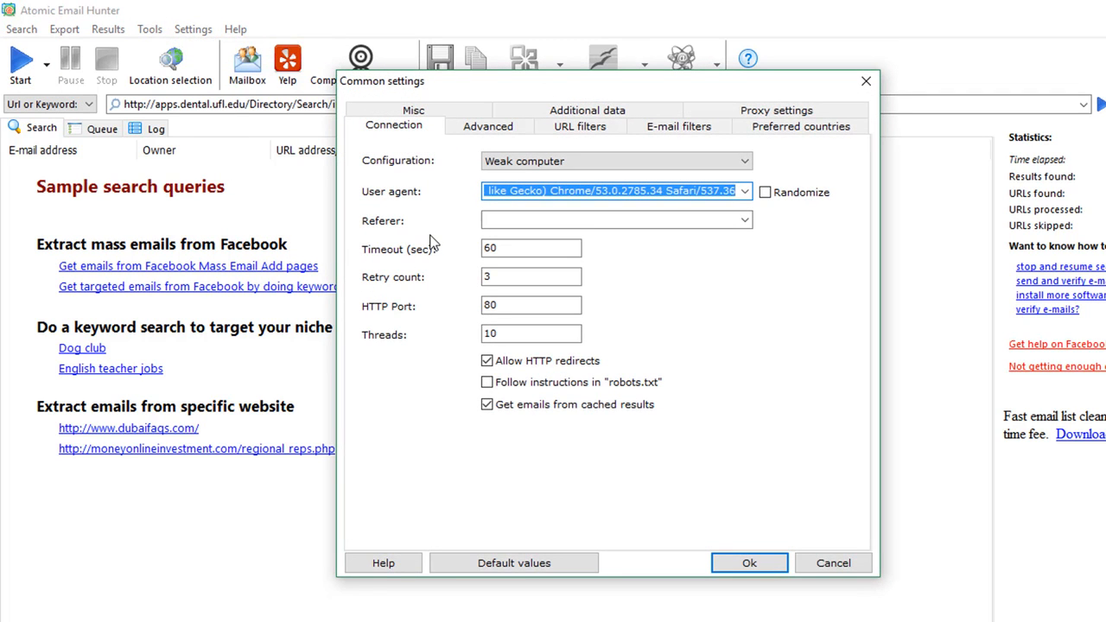
- Glance at the e-mail filters, then keep the Weak computer connection configuration
{"action": "left_click", "coordinate": [677, 127]}
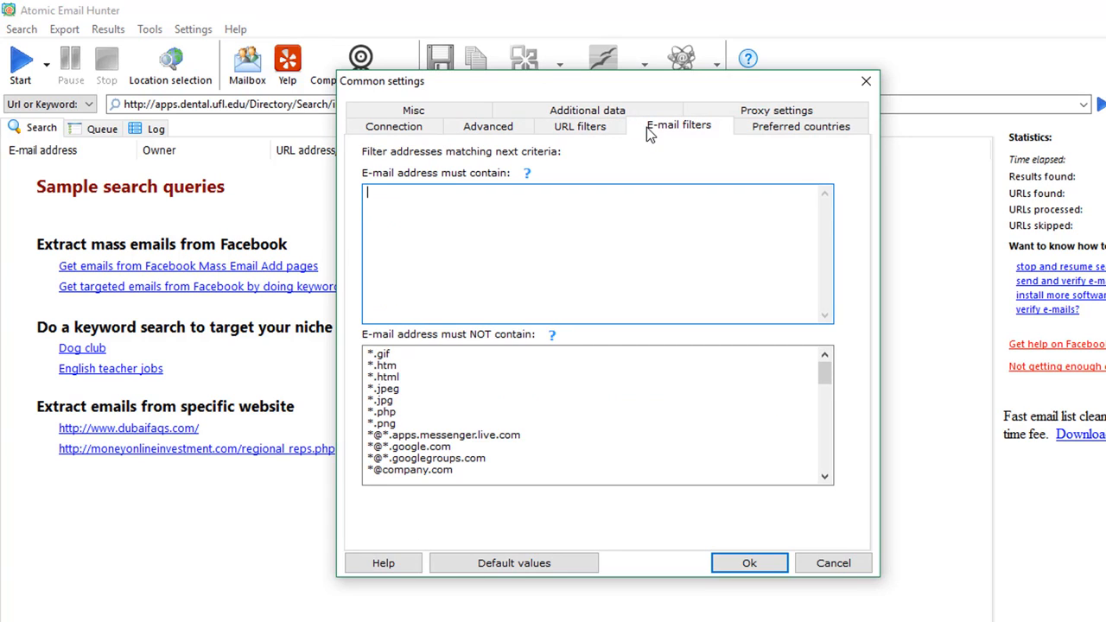
{"action": "left_click", "coordinate": [394, 126]}
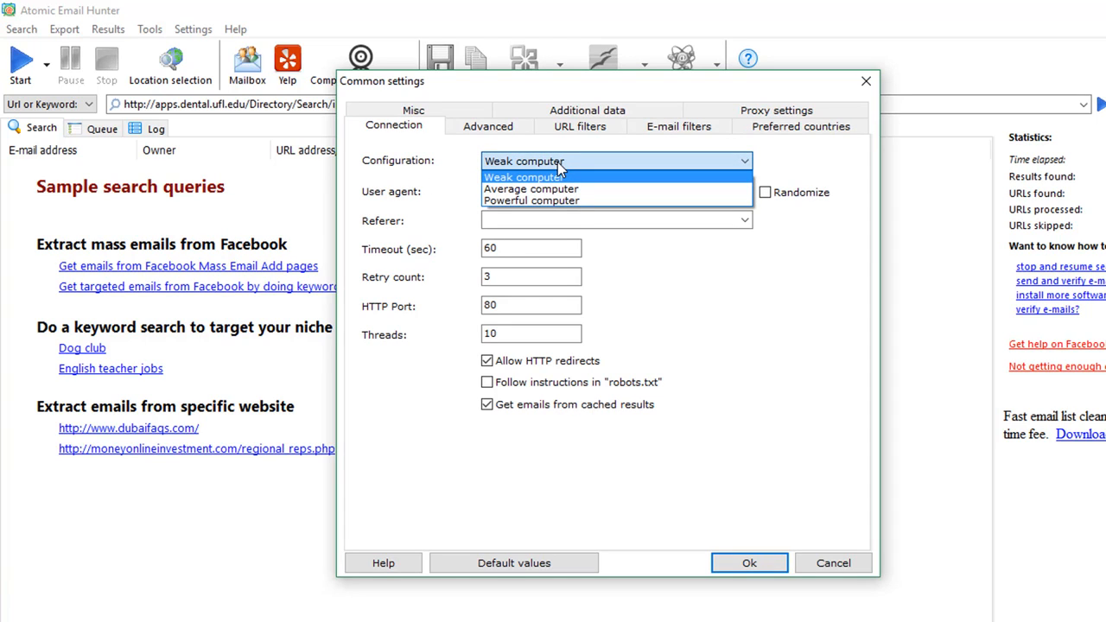
{"action": "left_click", "coordinate": [521, 176]}
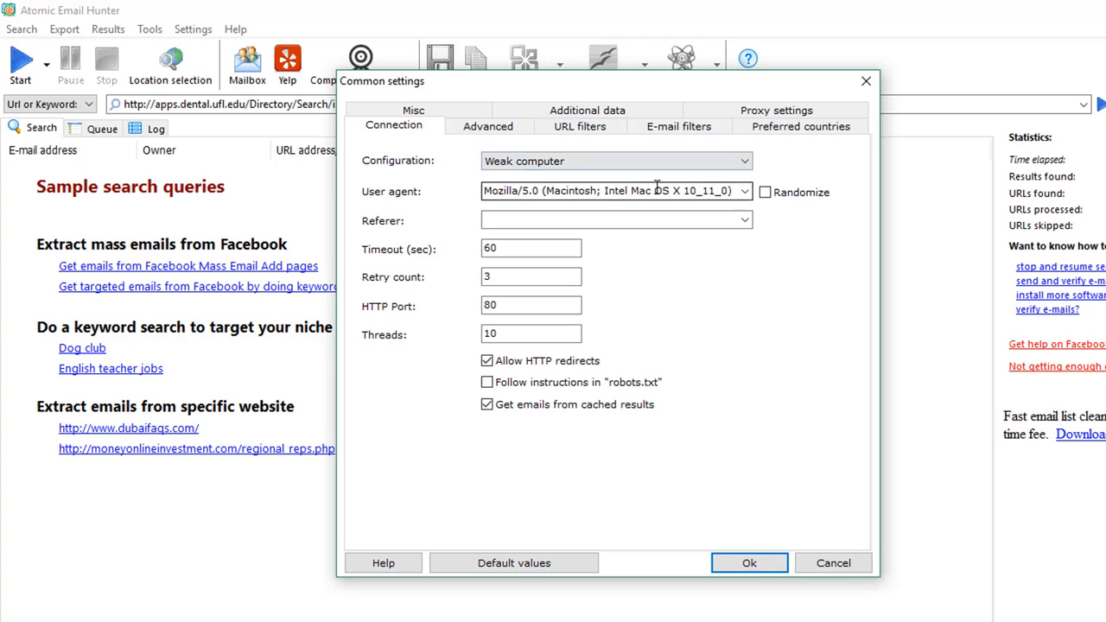
- Turn on user-agent randomizing and move to the Advanced settings
{"action": "left_click", "coordinate": [745, 190]}
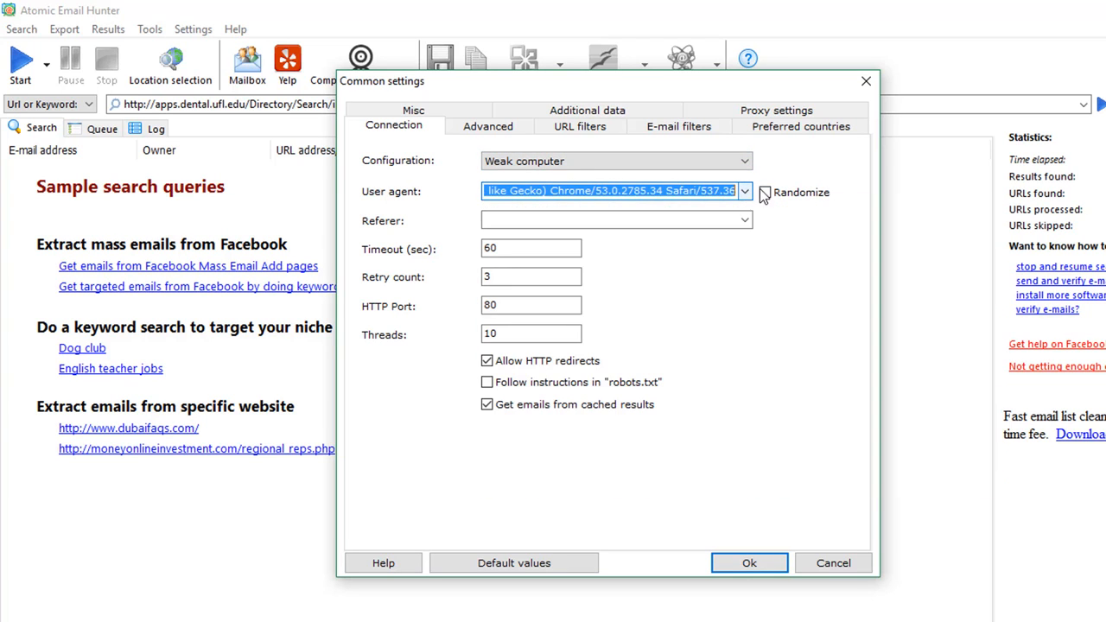
{"action": "left_click", "coordinate": [764, 192]}
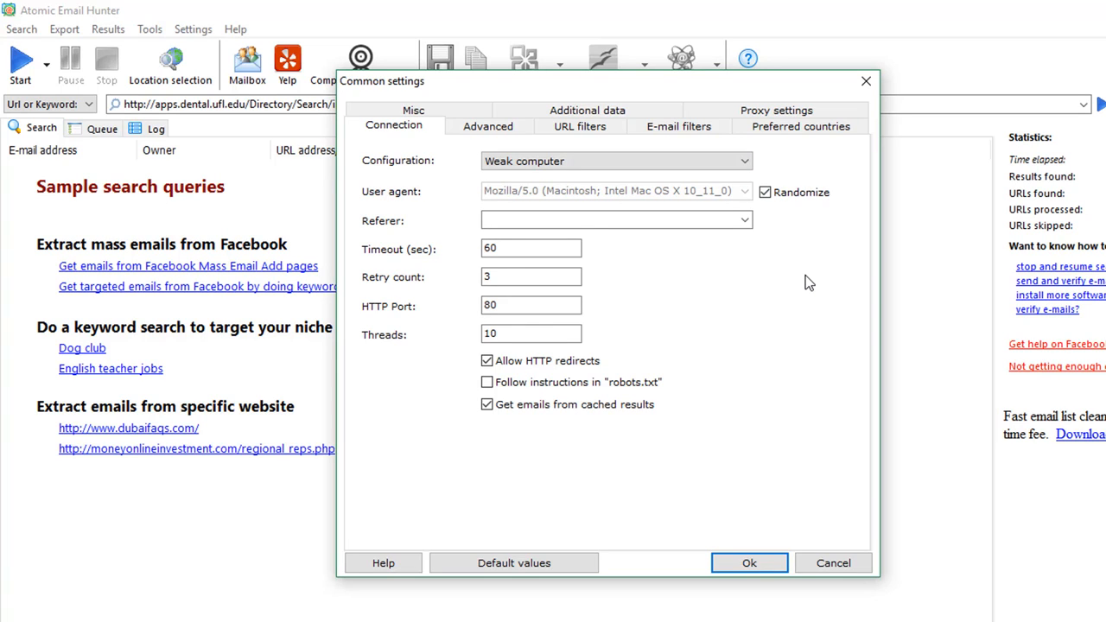
{"action": "left_click", "coordinate": [487, 126]}
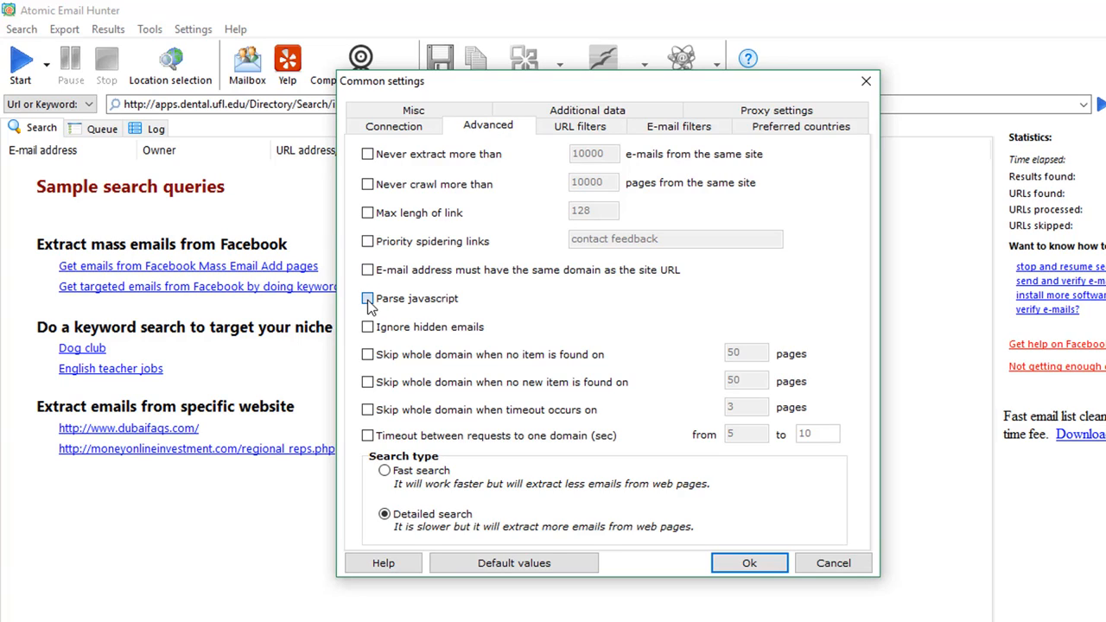
- Enable JavaScript parsing and a 5–10 second timeout between domain requests, keeping detailed search
{"action": "left_click", "coordinate": [367, 297]}
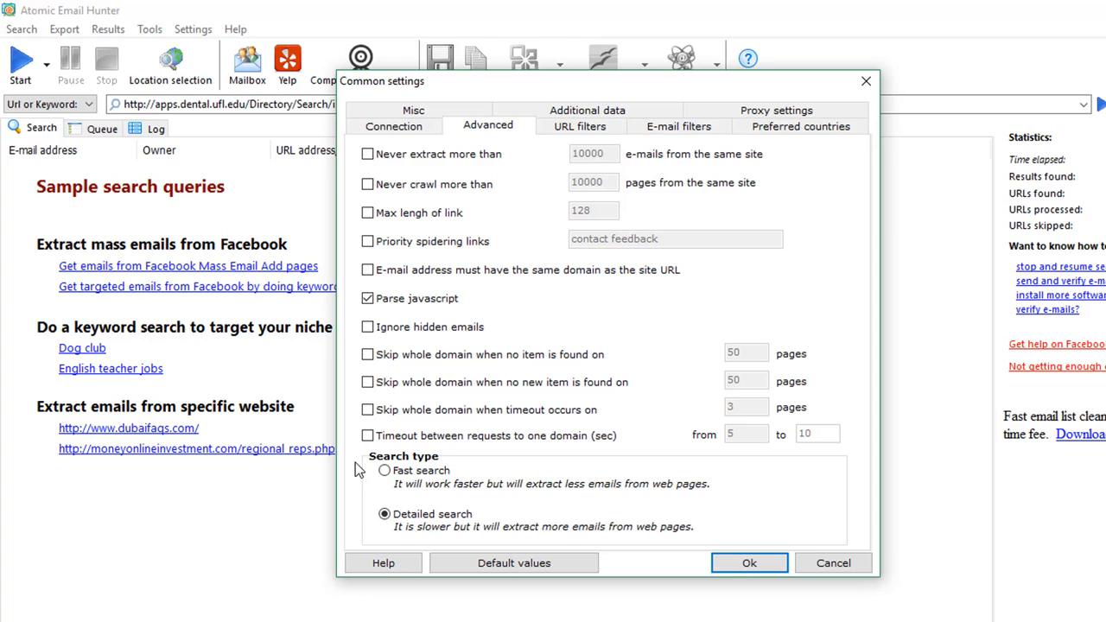
{"action": "left_click", "coordinate": [367, 435]}
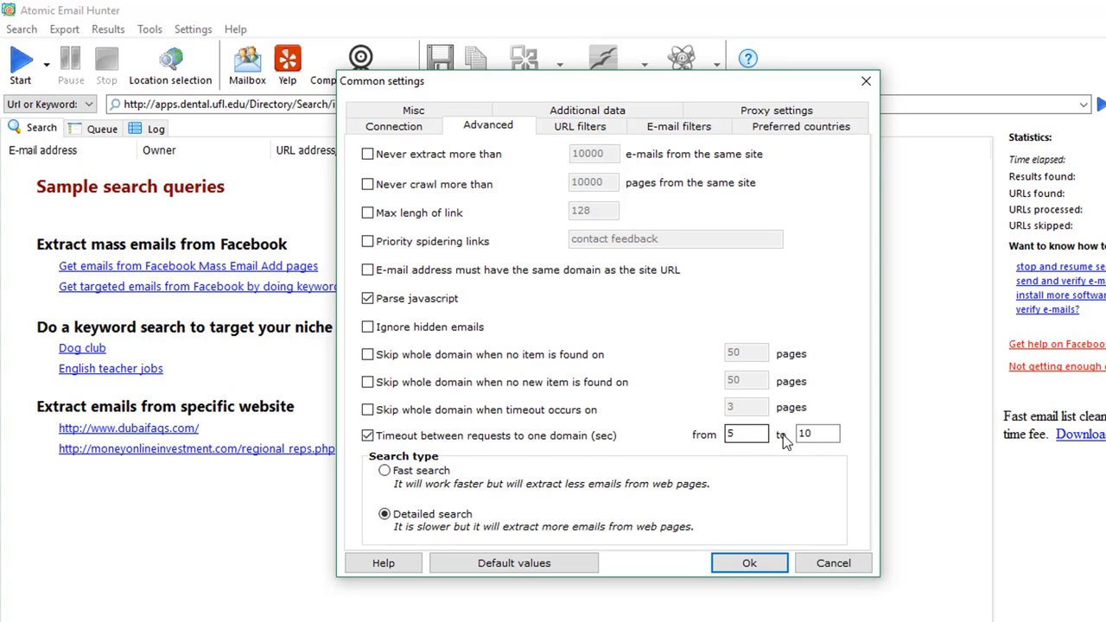
{"action": "left_click", "coordinate": [816, 432]}
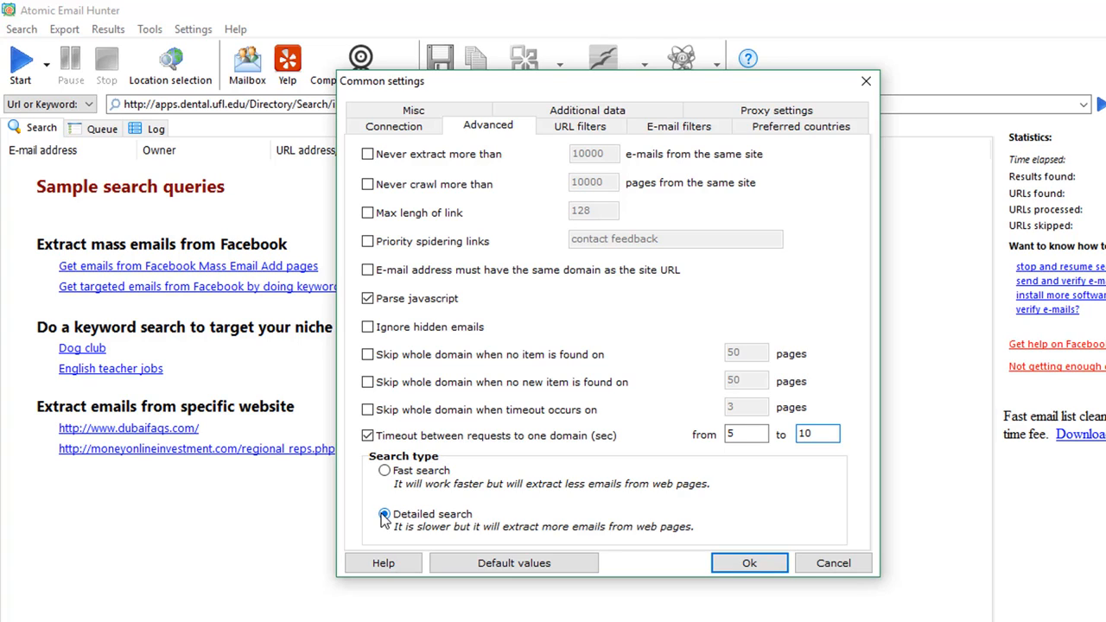
{"action": "left_click", "coordinate": [384, 470]}
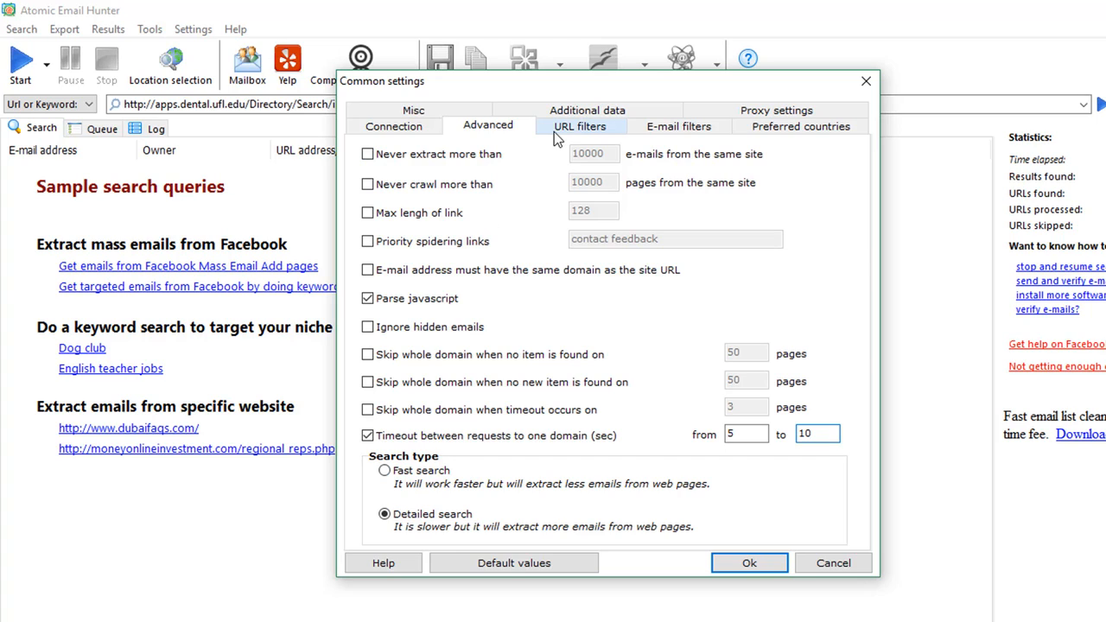
- Review the URL and e-mail filter exclusion lists, then confirm the settings with OK
{"action": "left_click", "coordinate": [579, 127]}
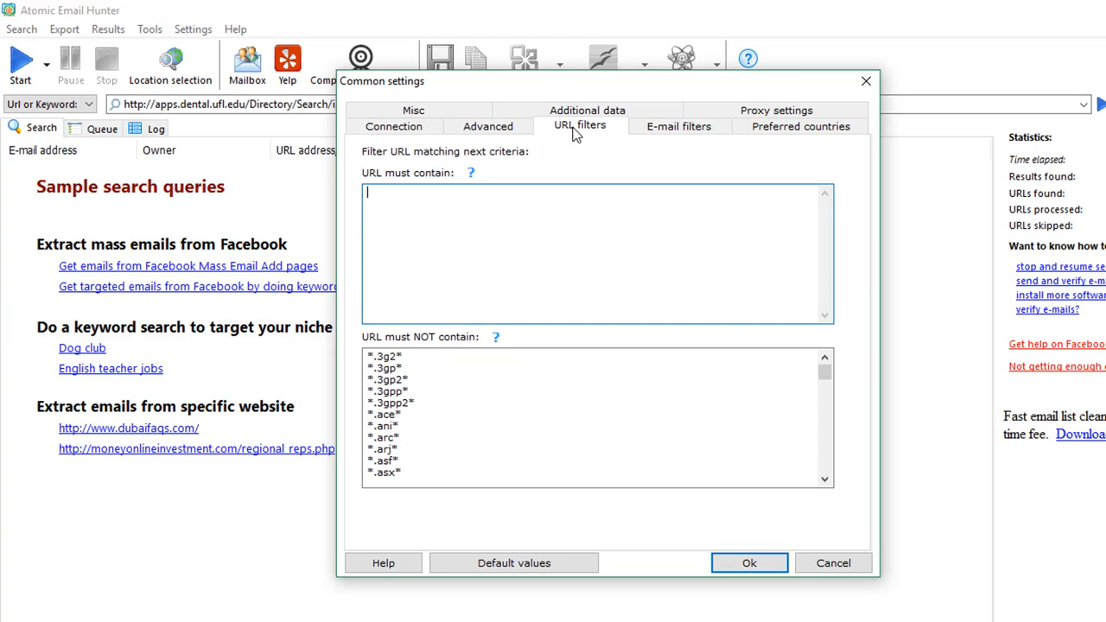
{"action": "mouse_move", "coordinate": [588, 138]}
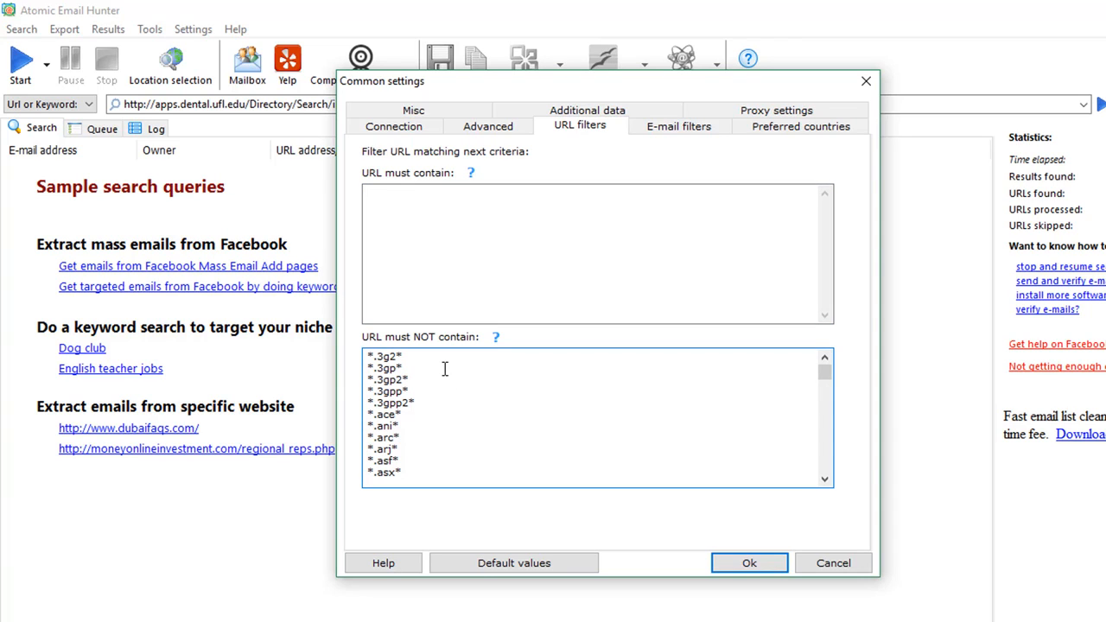
{"action": "left_click", "coordinate": [677, 125]}
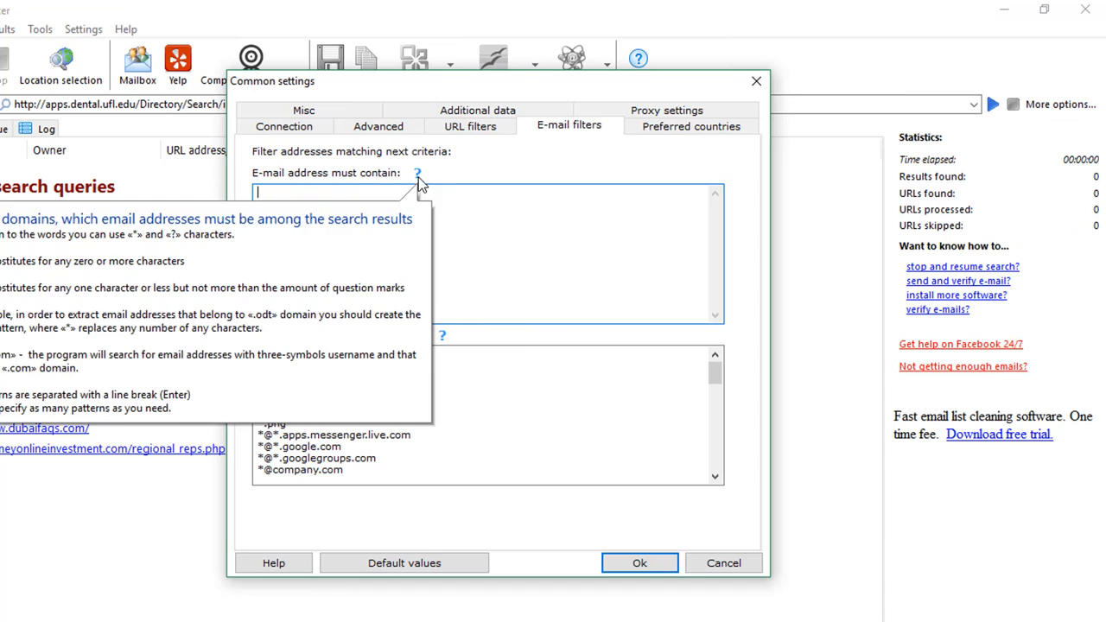
{"action": "mouse_move", "coordinate": [640, 564]}
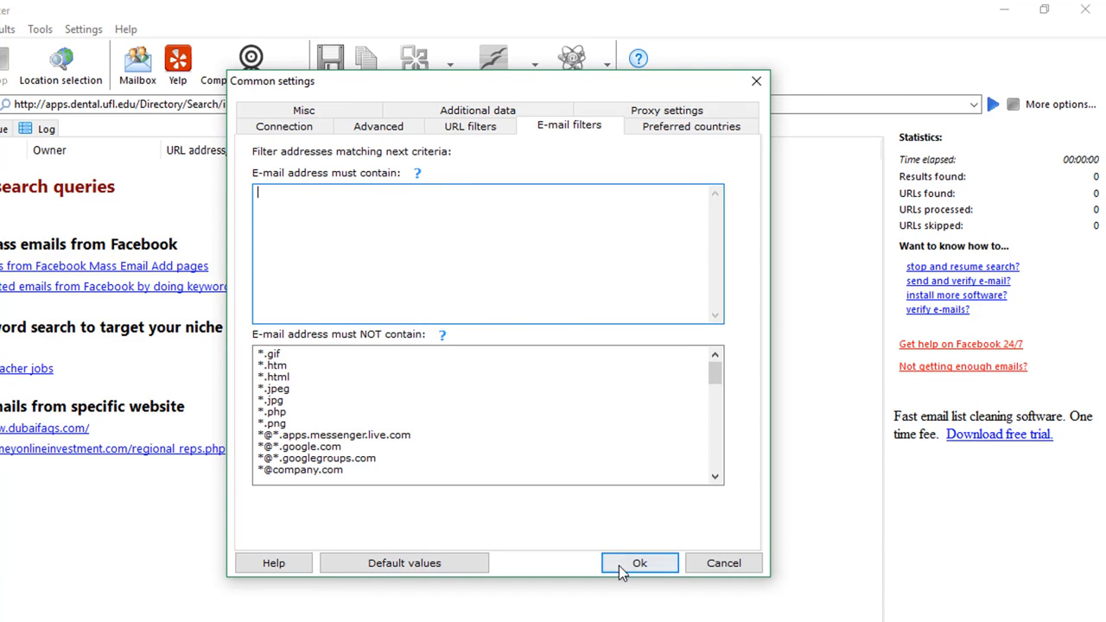
{"action": "left_click", "coordinate": [639, 564]}
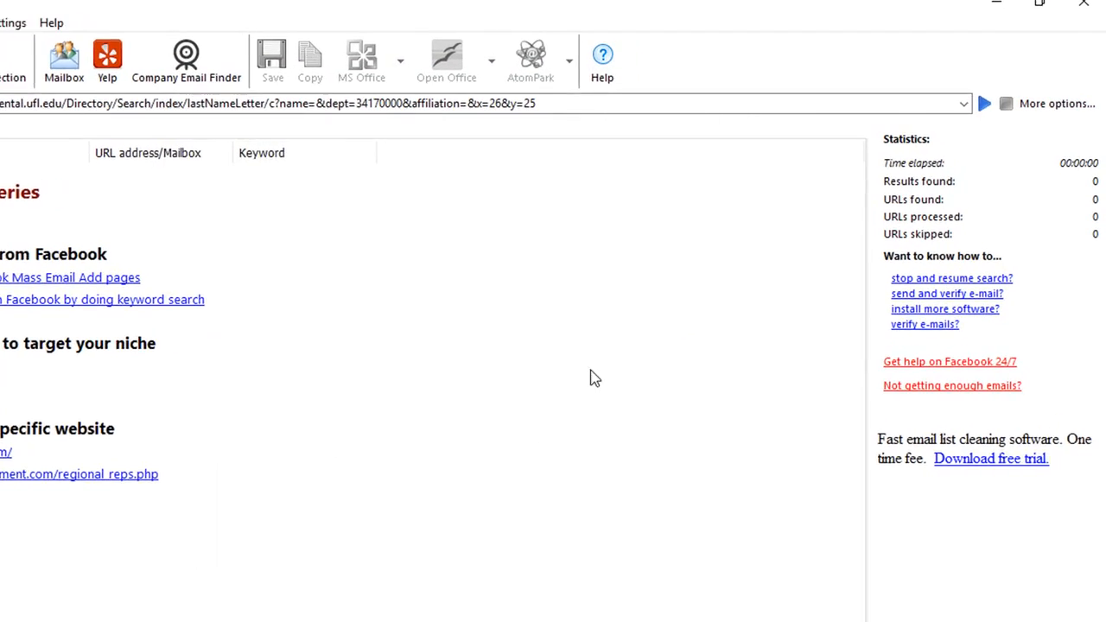
- Look at the directory address extraction options, then choose searching the Web by keywords
{"action": "left_click", "coordinate": [1057, 104]}
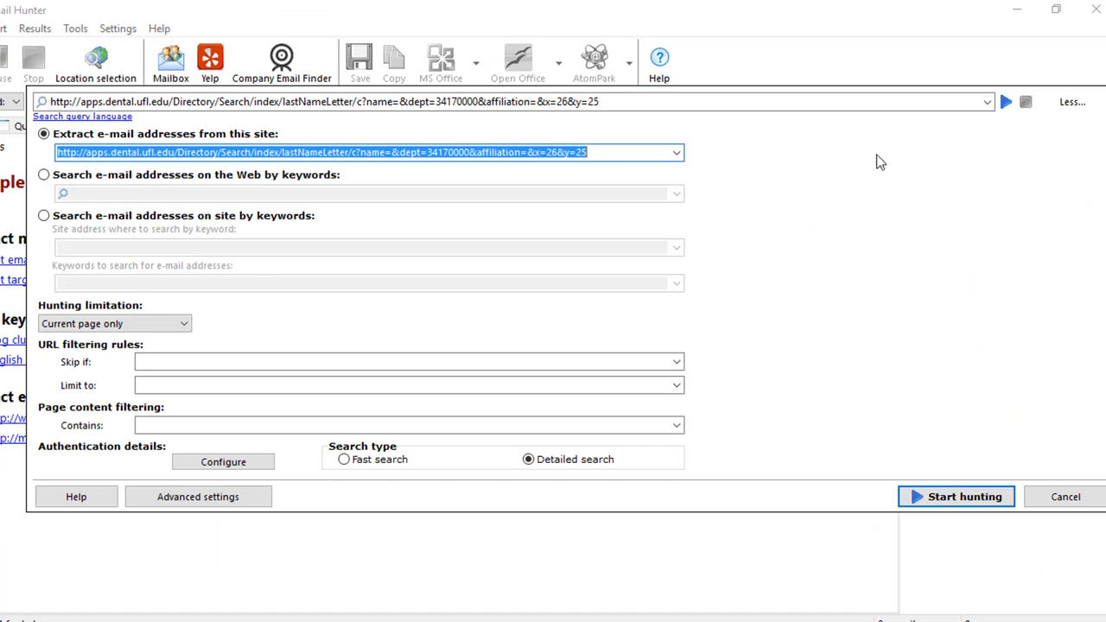
{"action": "mouse_move", "coordinate": [778, 178]}
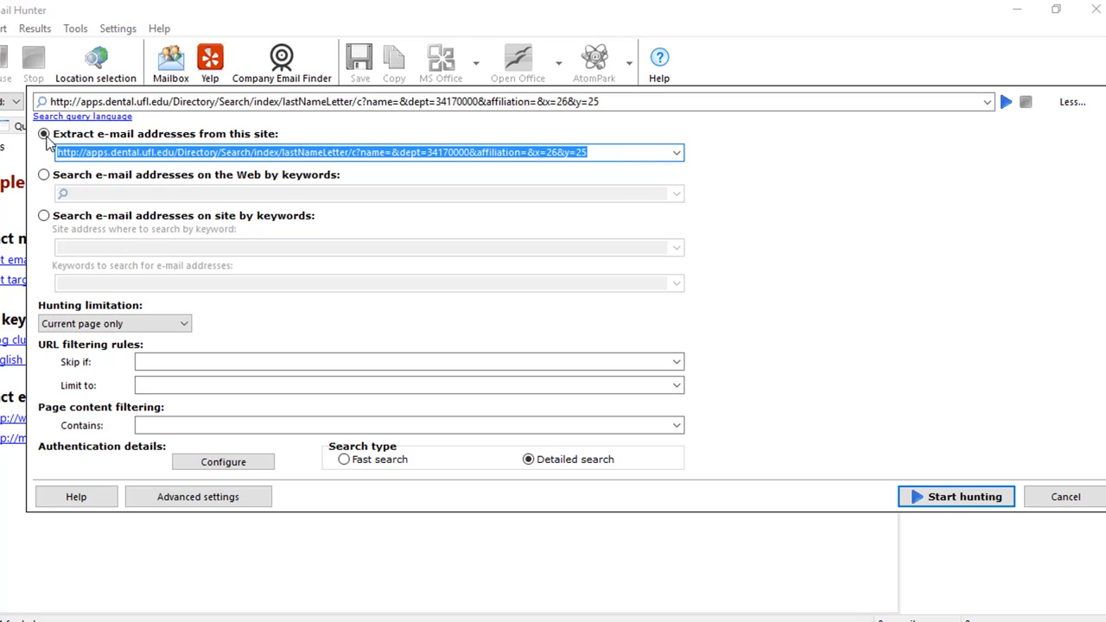
{"action": "mouse_move", "coordinate": [48, 170]}
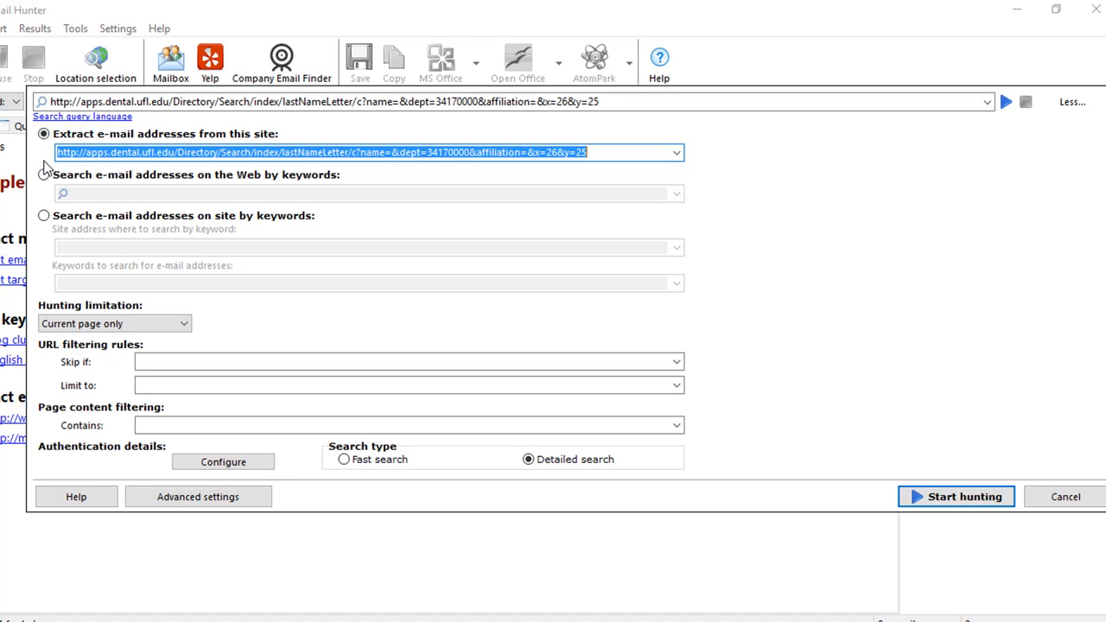
{"action": "mouse_move", "coordinate": [45, 290]}
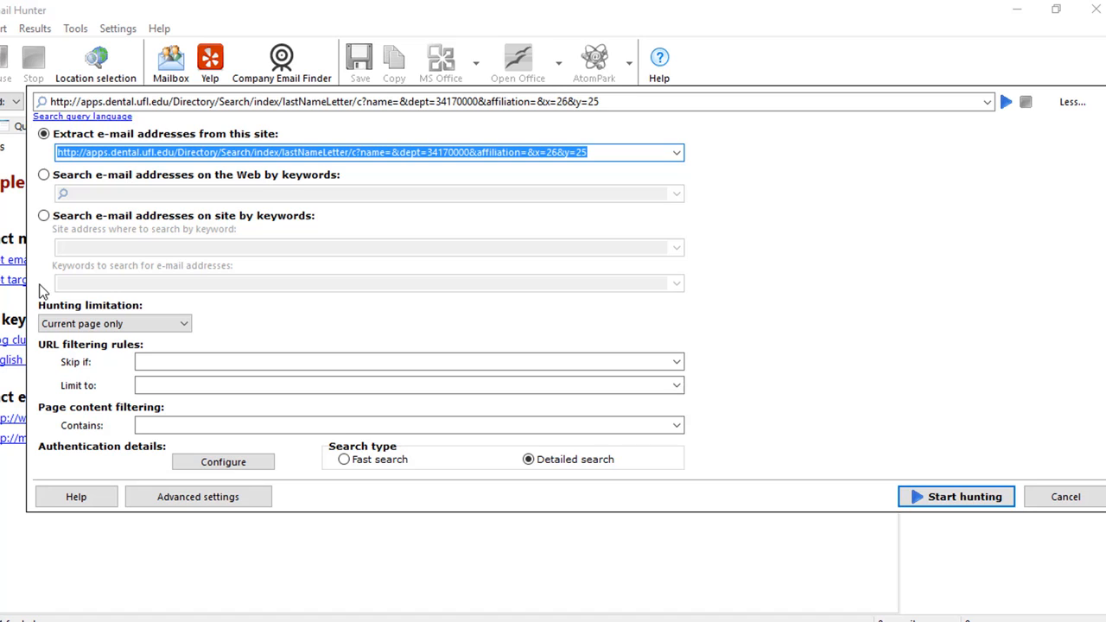
{"action": "mouse_move", "coordinate": [38, 189]}
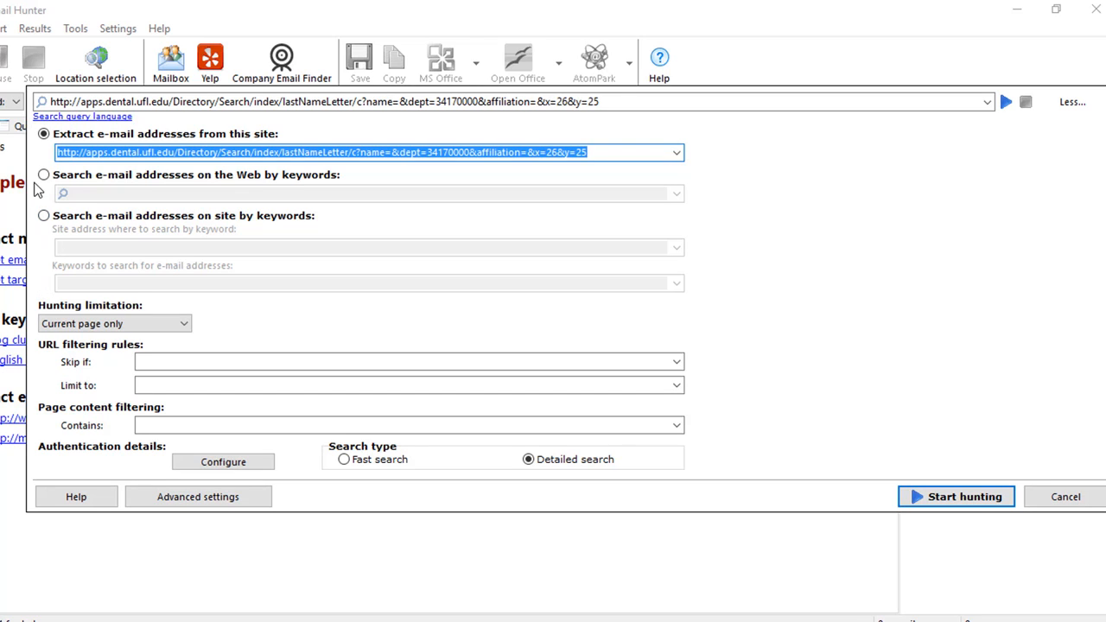
{"action": "left_click", "coordinate": [43, 175]}
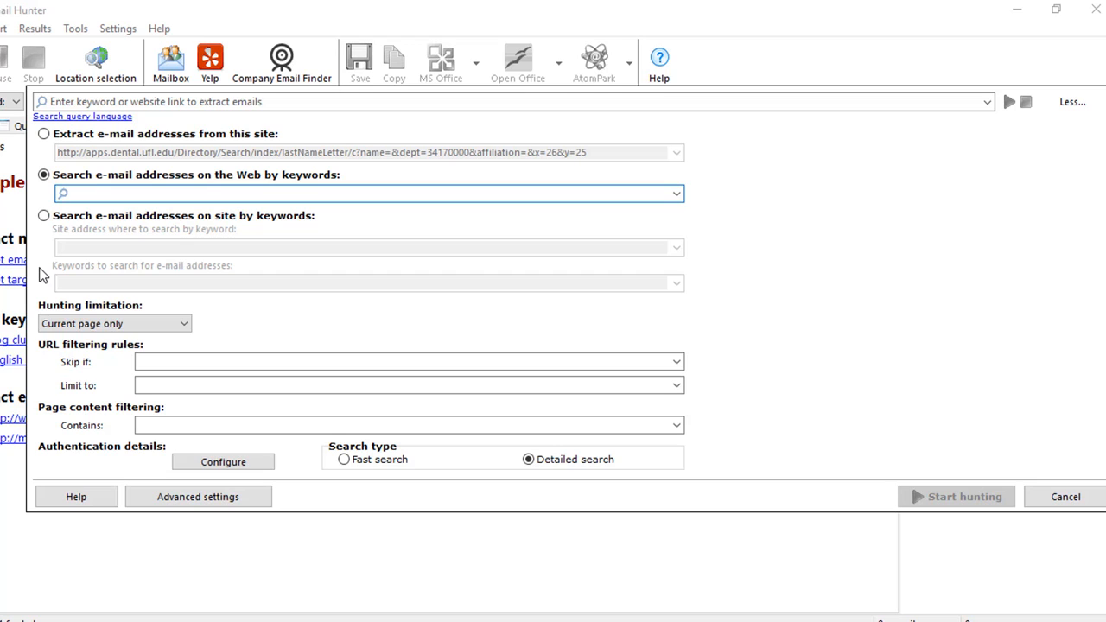
- Try the keyword and site-by-keywords modes, then return to extracting from the UF dental directory page
{"action": "left_click", "coordinate": [366, 194]}
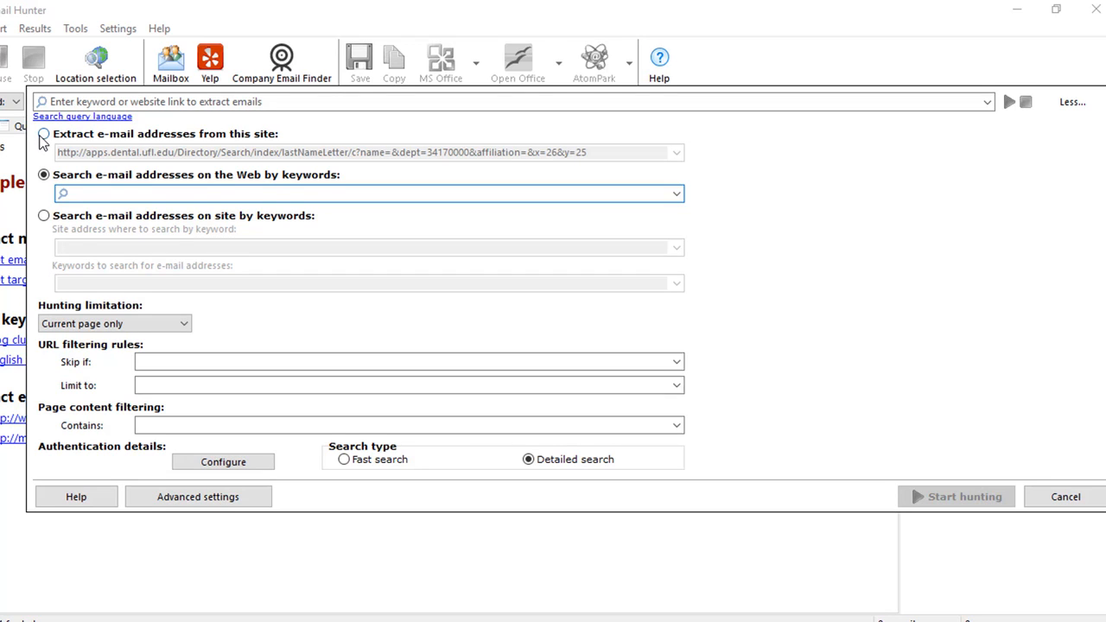
{"action": "left_click", "coordinate": [367, 193]}
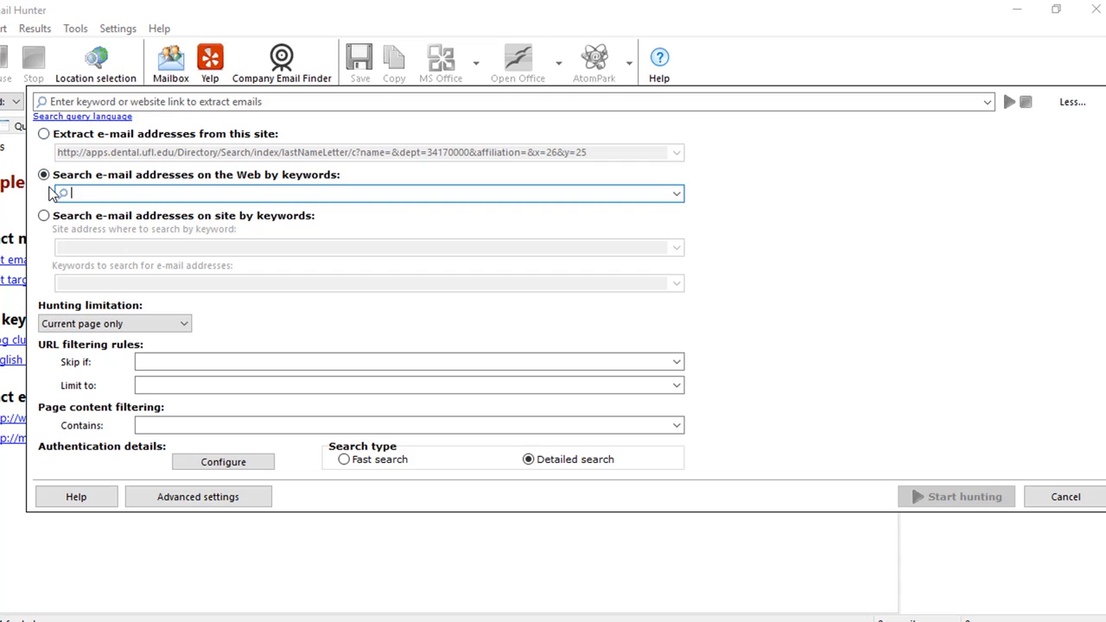
{"action": "left_click", "coordinate": [43, 214]}
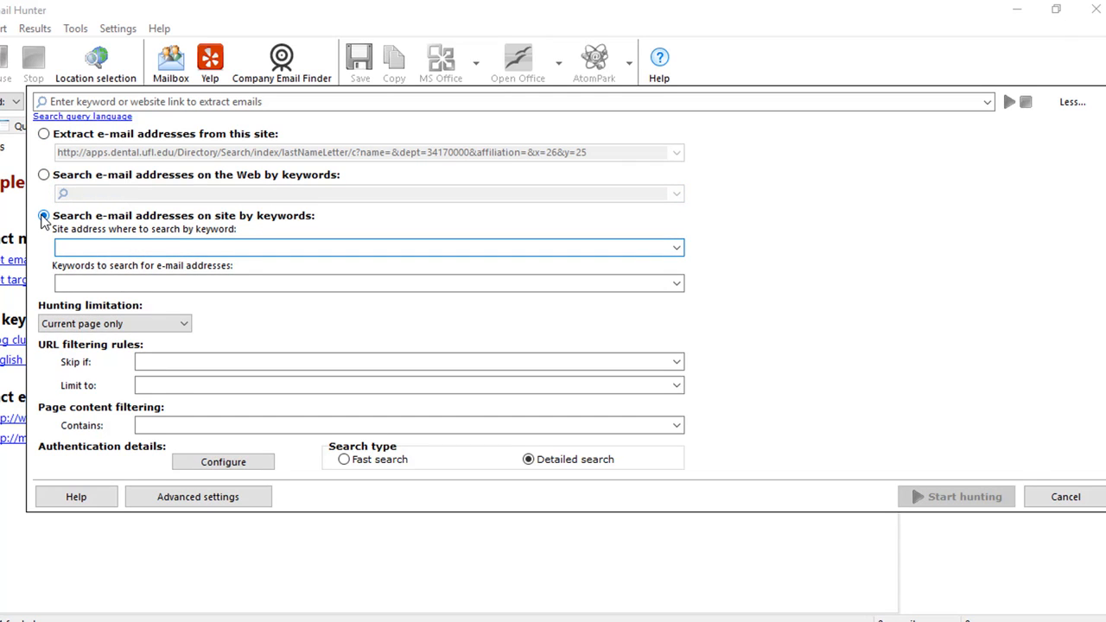
{"action": "mouse_move", "coordinate": [38, 200]}
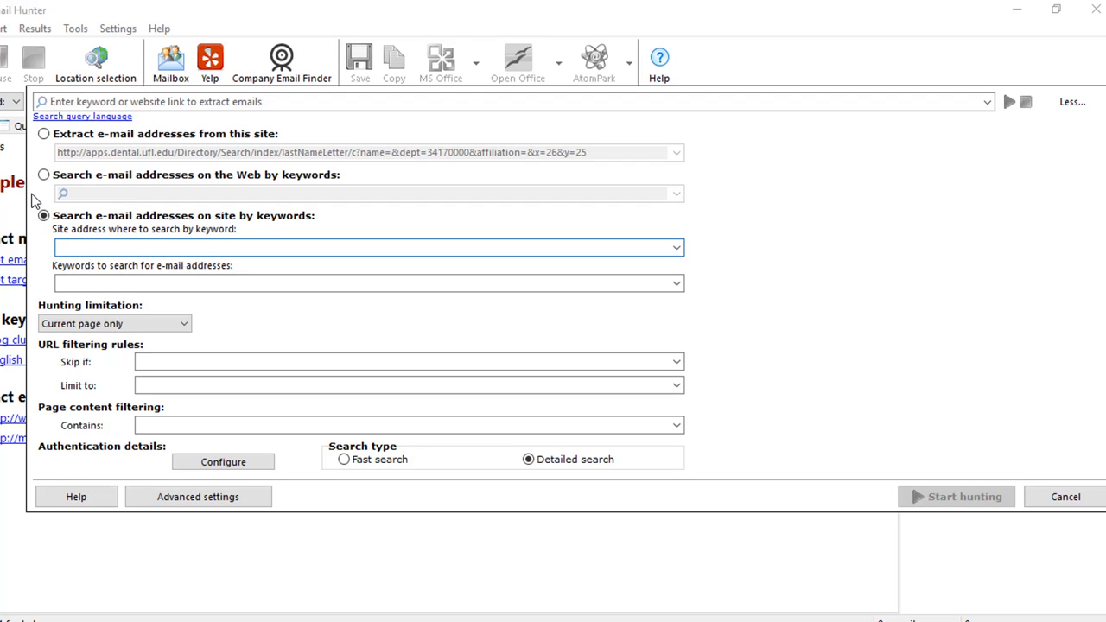
{"action": "left_click", "coordinate": [366, 247]}
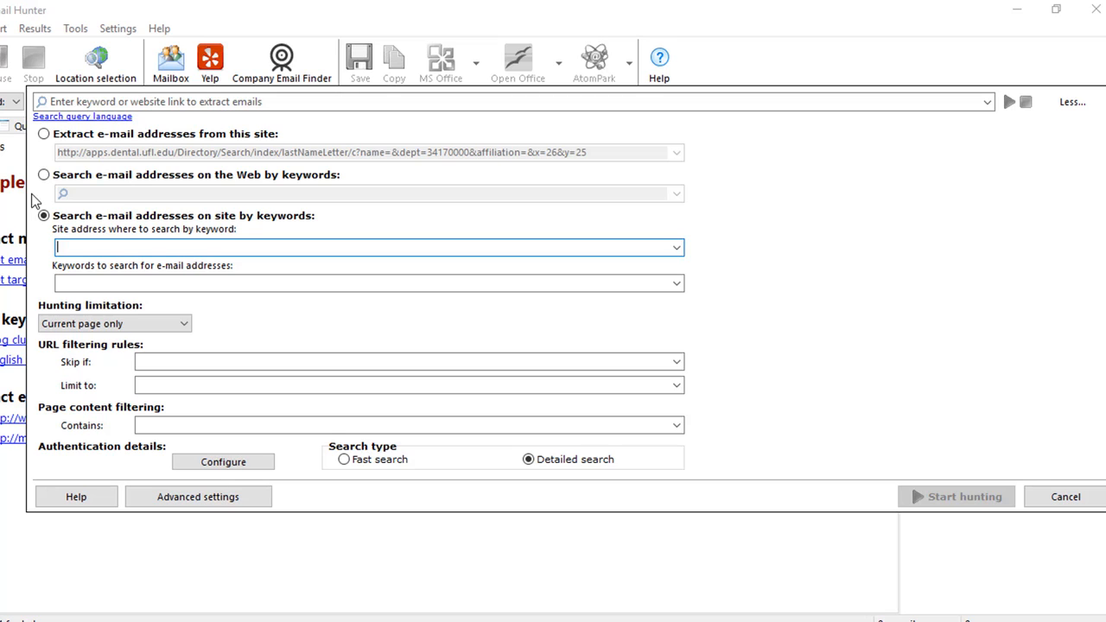
{"action": "left_click", "coordinate": [43, 133]}
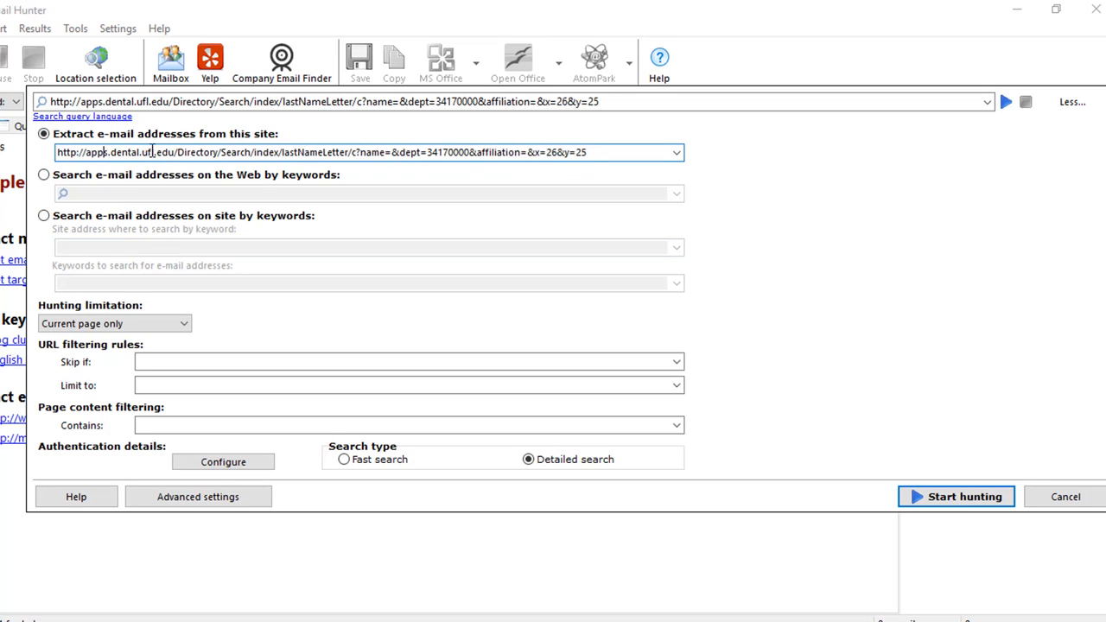
{"action": "double_click", "coordinate": [132, 152]}
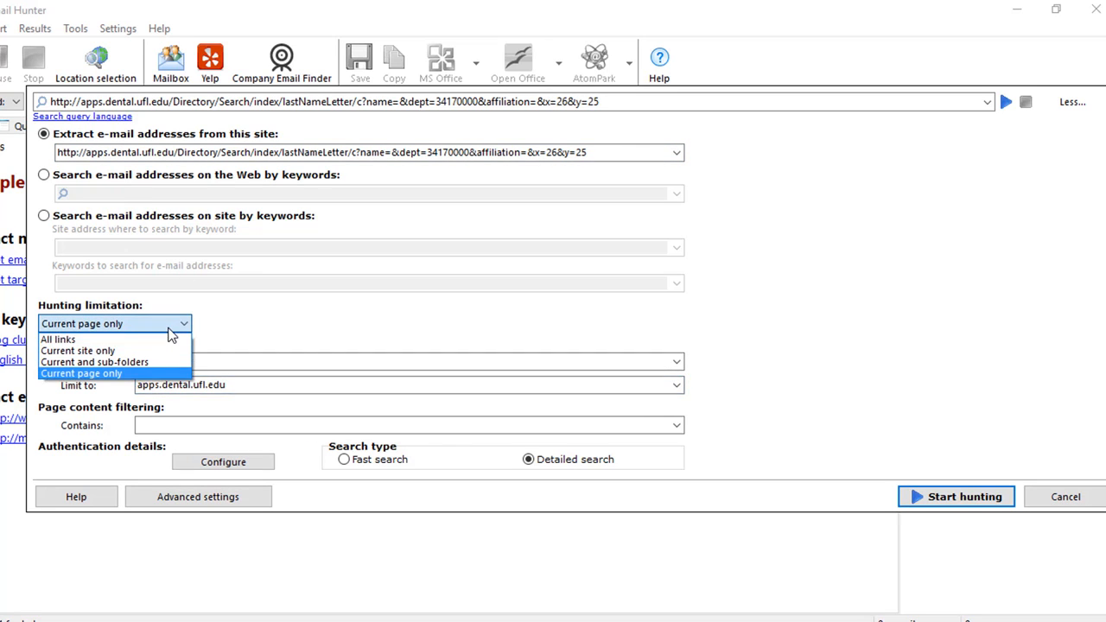
- Check the Hunting limitation choice for how far the hunt follows links
{"action": "left_click", "coordinate": [78, 349]}
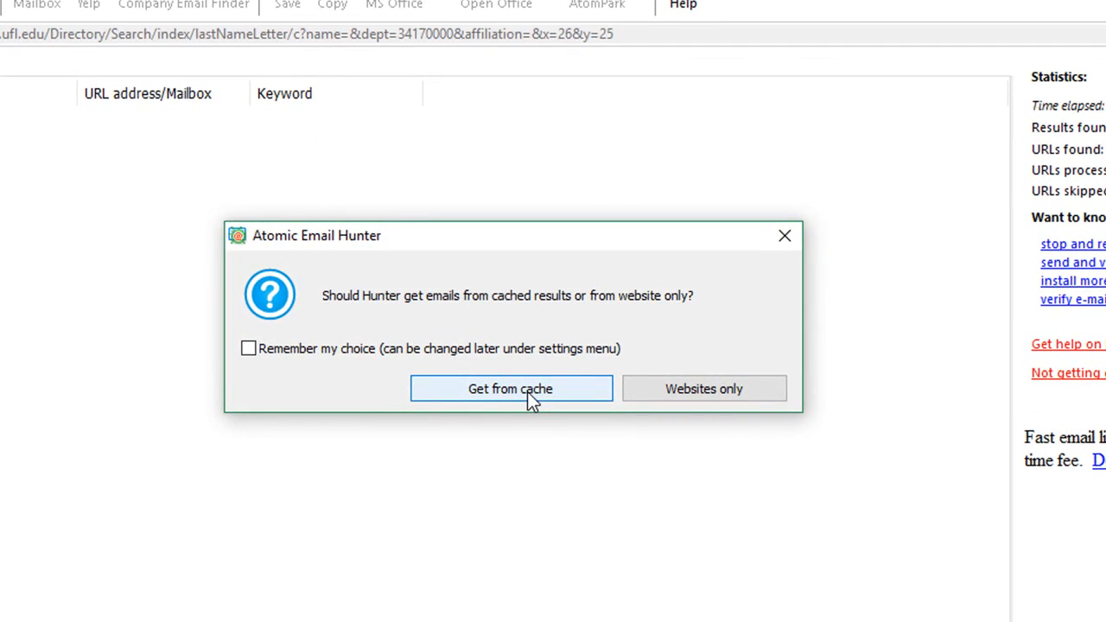
{"action": "mouse_move", "coordinate": [504, 401]}
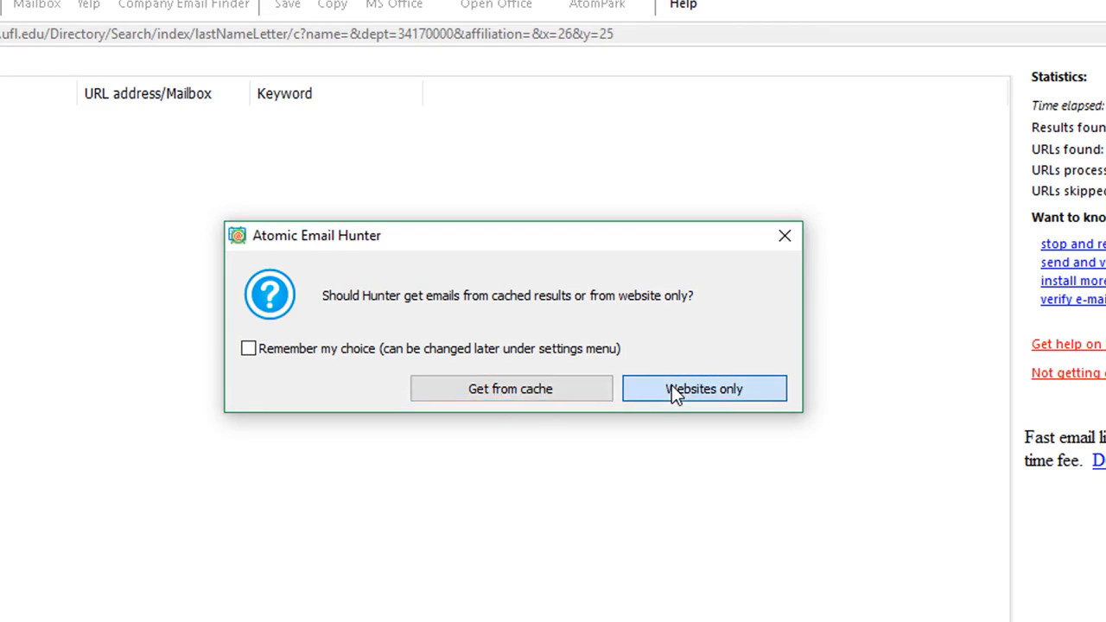
- Choose Websites only instead of cache and accept the link-building wait notice
{"action": "left_click", "coordinate": [703, 387]}
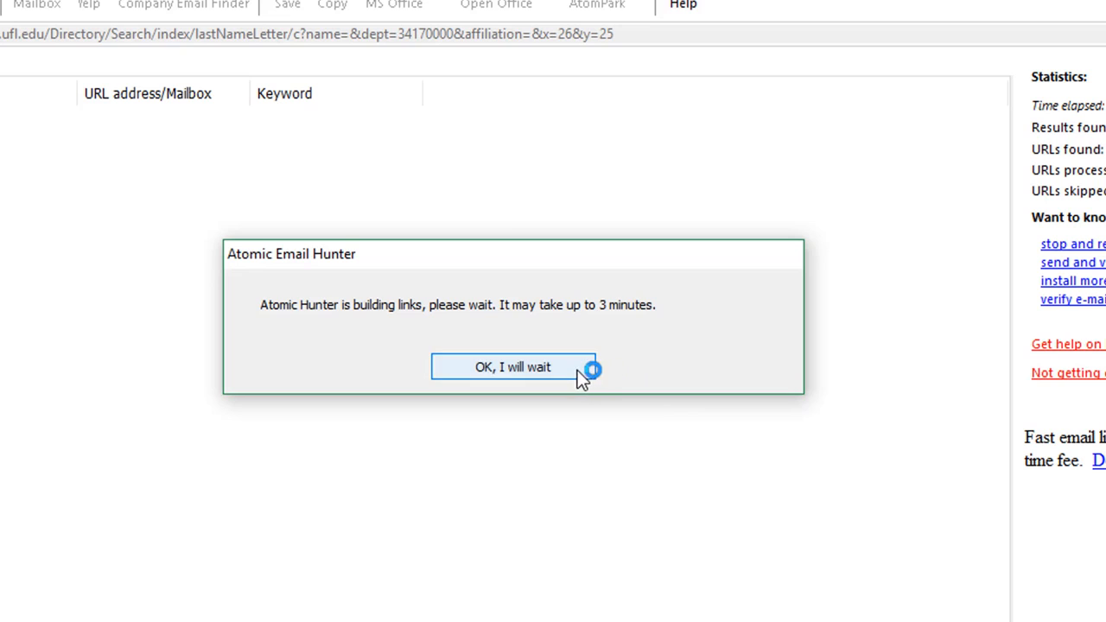
{"action": "left_click", "coordinate": [511, 366]}
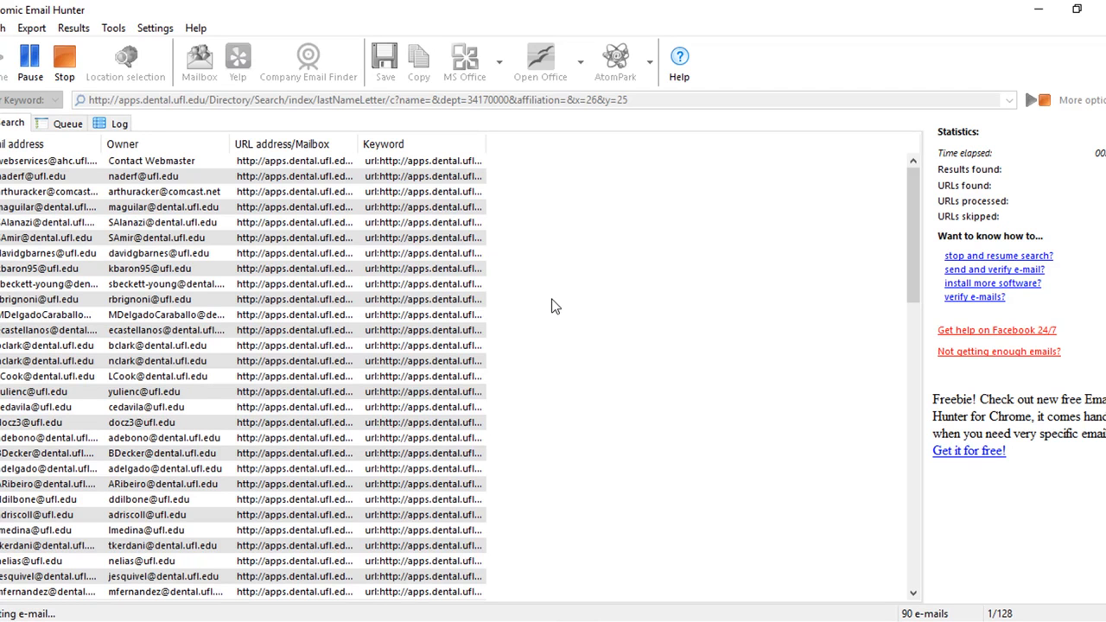
{"action": "mouse_move", "coordinate": [66, 55]}
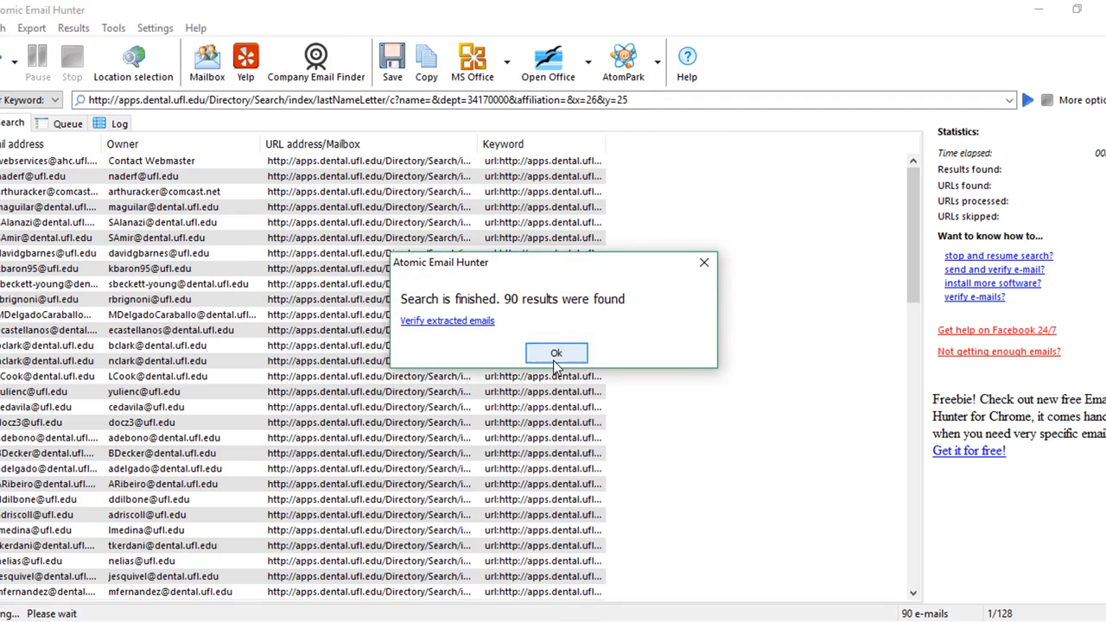
- Dismiss the 90-results-found notice and bring up the Results menu
{"action": "left_click", "coordinate": [557, 352]}
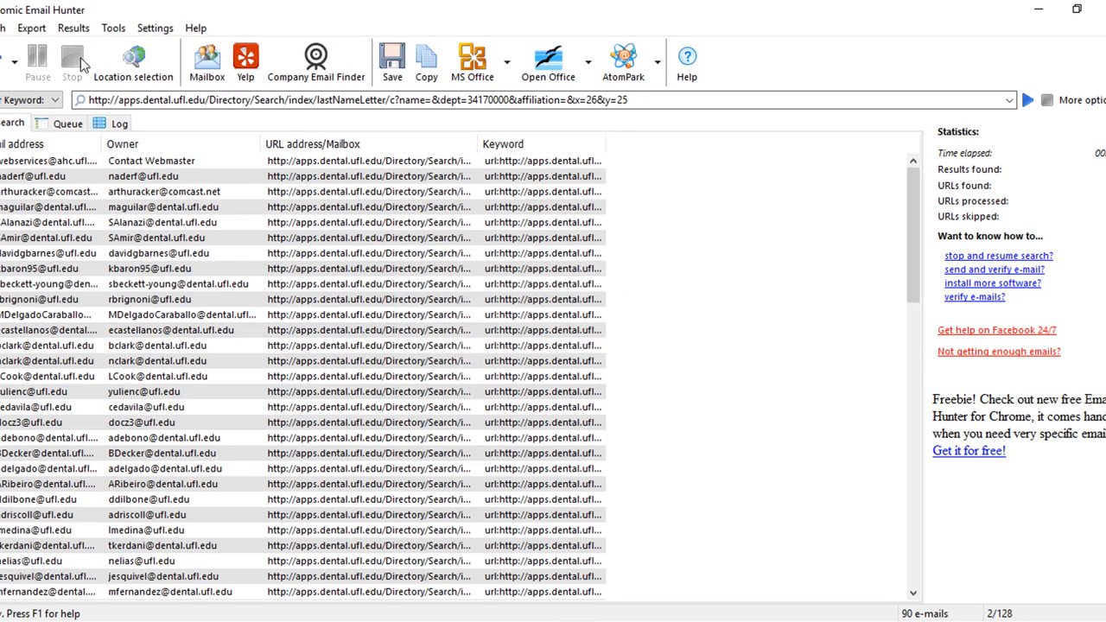
{"action": "left_click", "coordinate": [73, 27]}
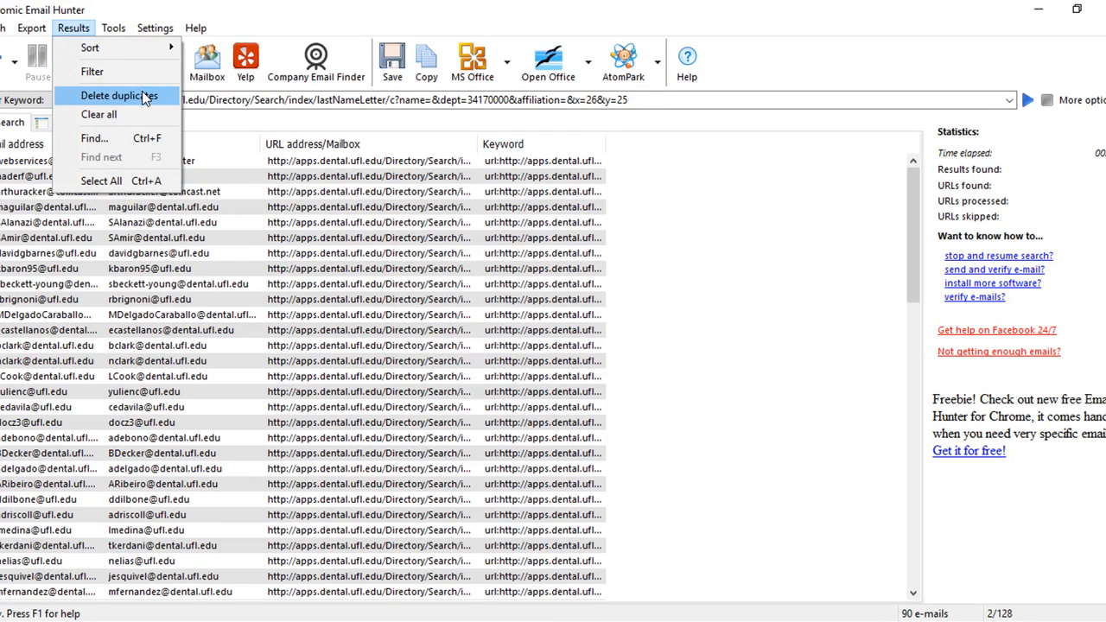
- Delete duplicate addresses via Results, then send the list to Atomic Mail Verifier from the AtomPark dropdown
{"action": "left_click", "coordinate": [112, 95]}
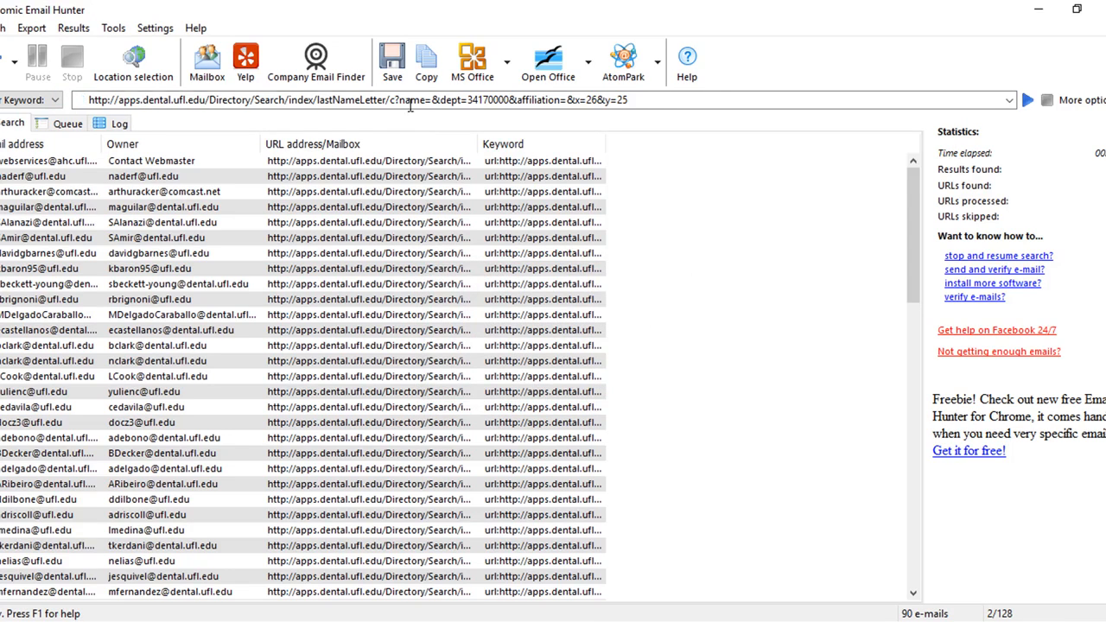
{"action": "mouse_move", "coordinate": [391, 60]}
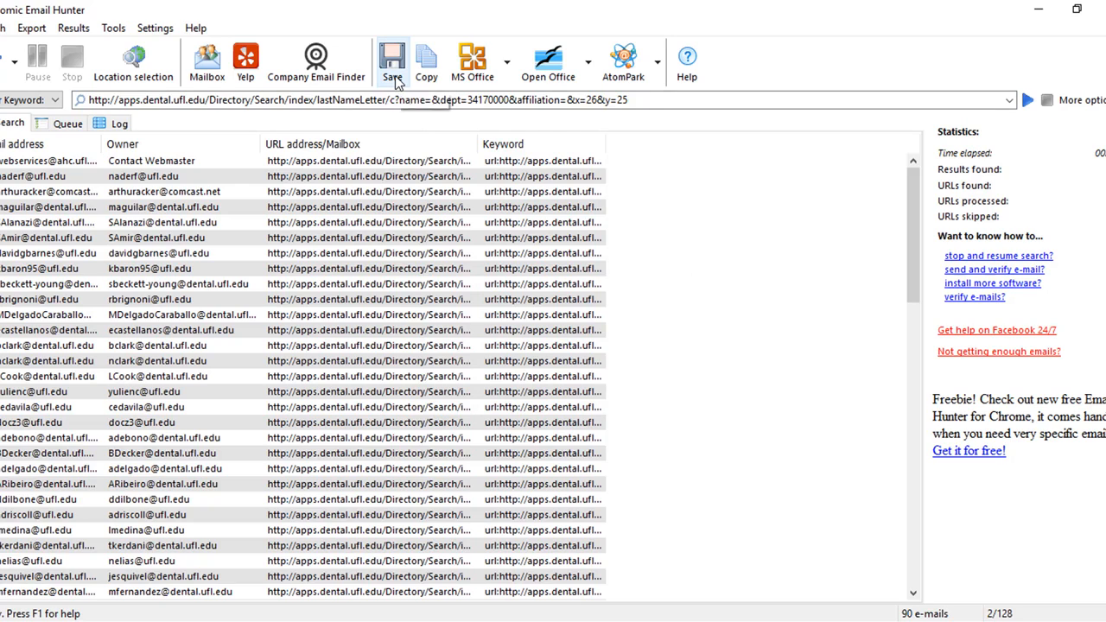
{"action": "mouse_move", "coordinate": [425, 63]}
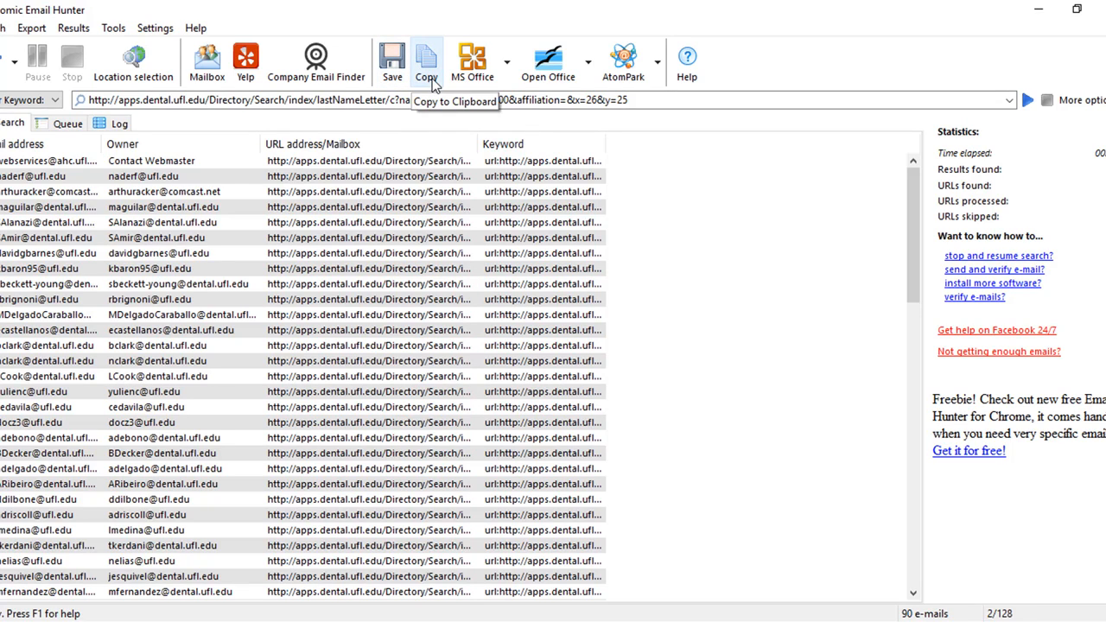
{"action": "left_click", "coordinate": [507, 62]}
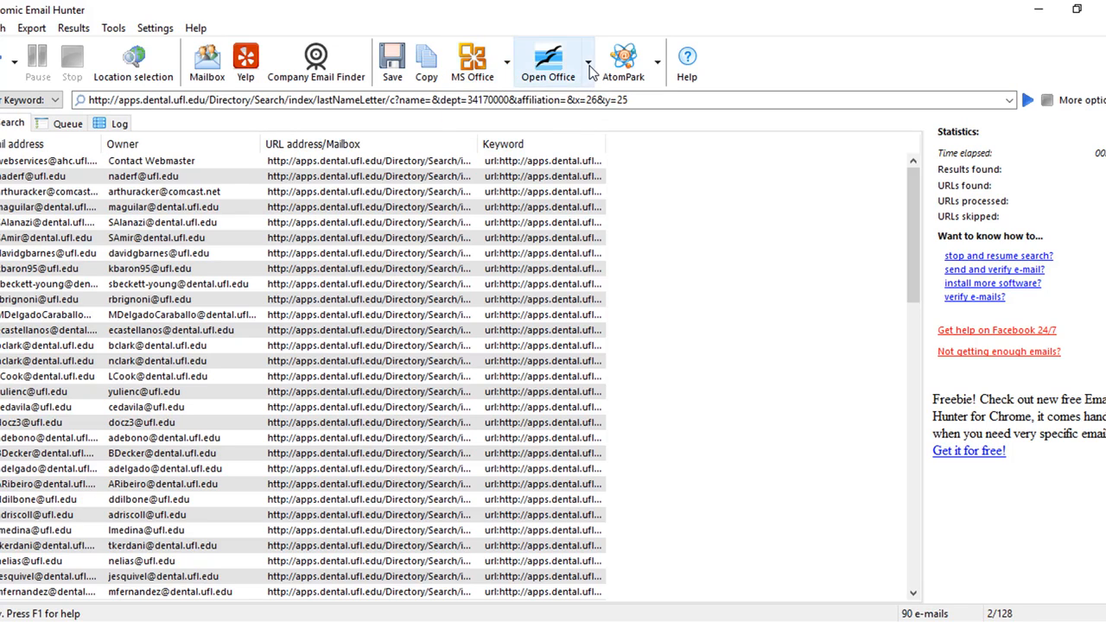
{"action": "left_click", "coordinate": [588, 65]}
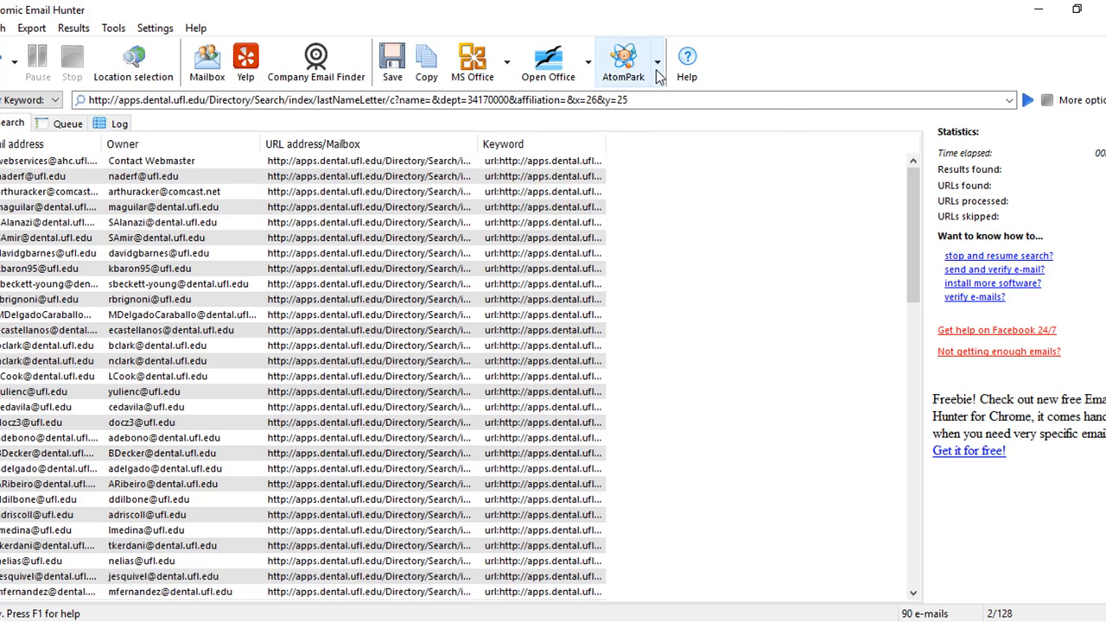
{"action": "left_click", "coordinate": [657, 62]}
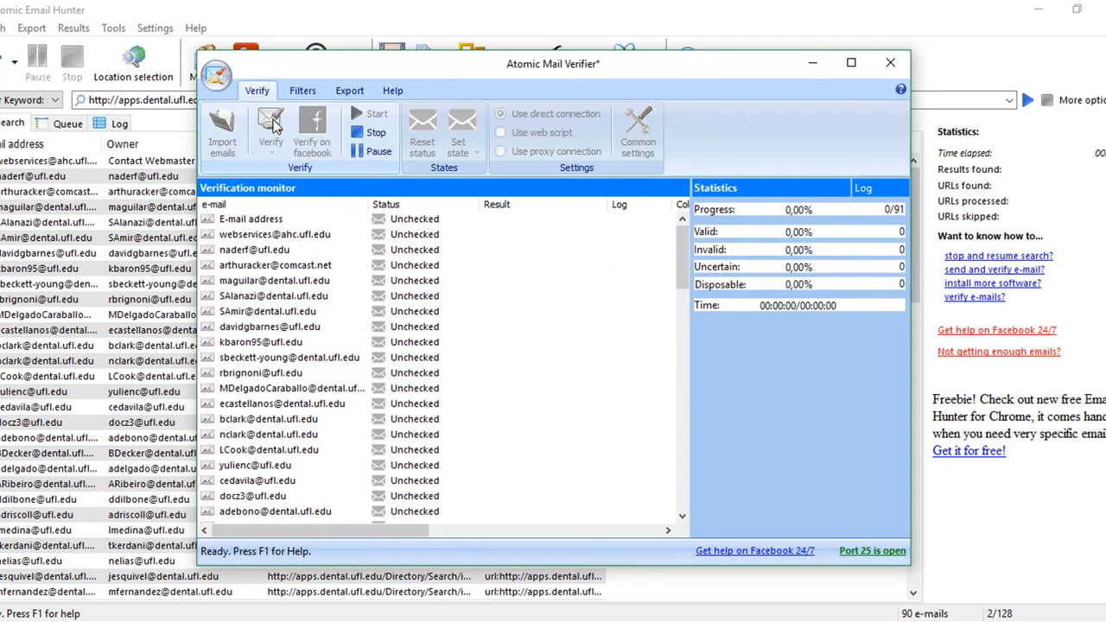
- Review the imported unchecked email list in the Mail Verifier verification monitor
{"action": "left_click", "coordinate": [370, 114]}
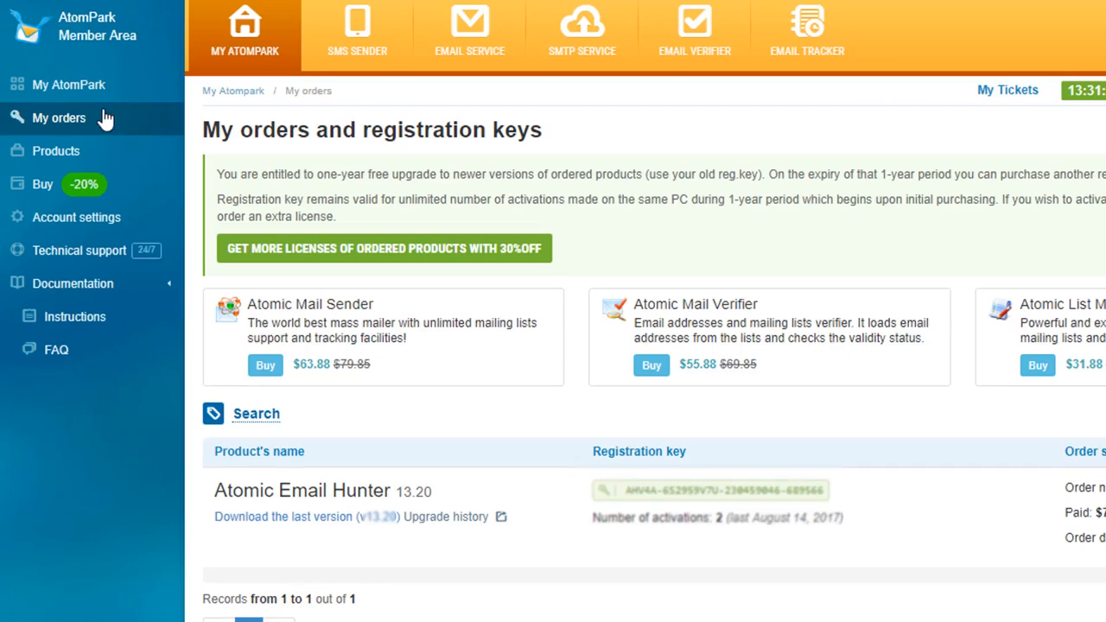
- Select the Atomic Email Hunter product and browse the Buy page of Atomic product offers
{"action": "double_click", "coordinate": [302, 491]}
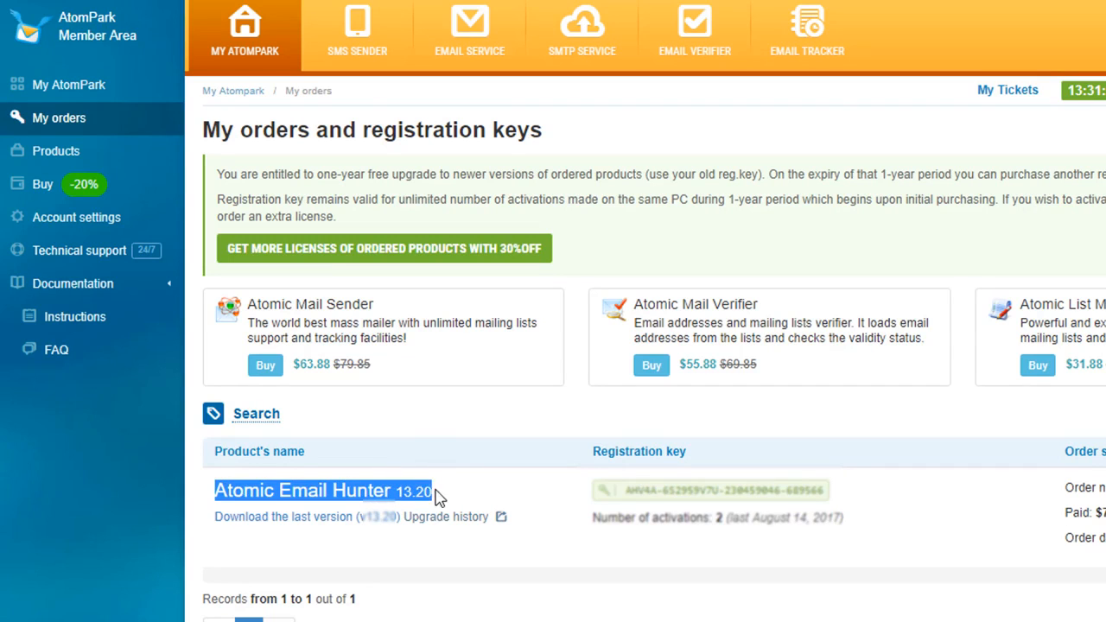
{"action": "left_click", "coordinate": [42, 183]}
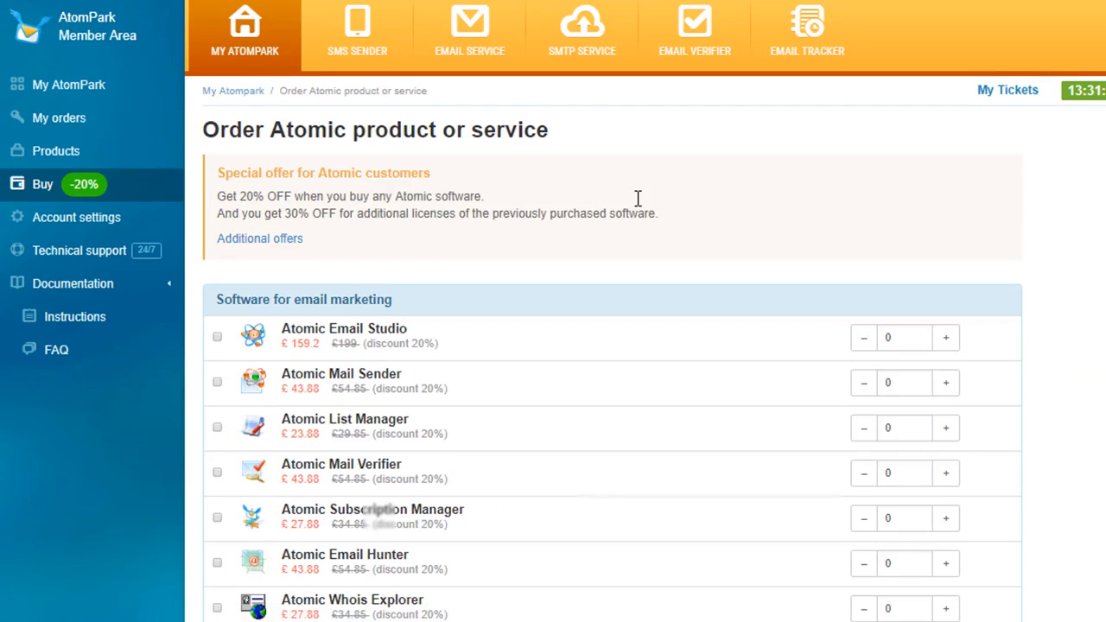
{"action": "scroll", "scroll_direction": "down", "scroll_amount": 3}
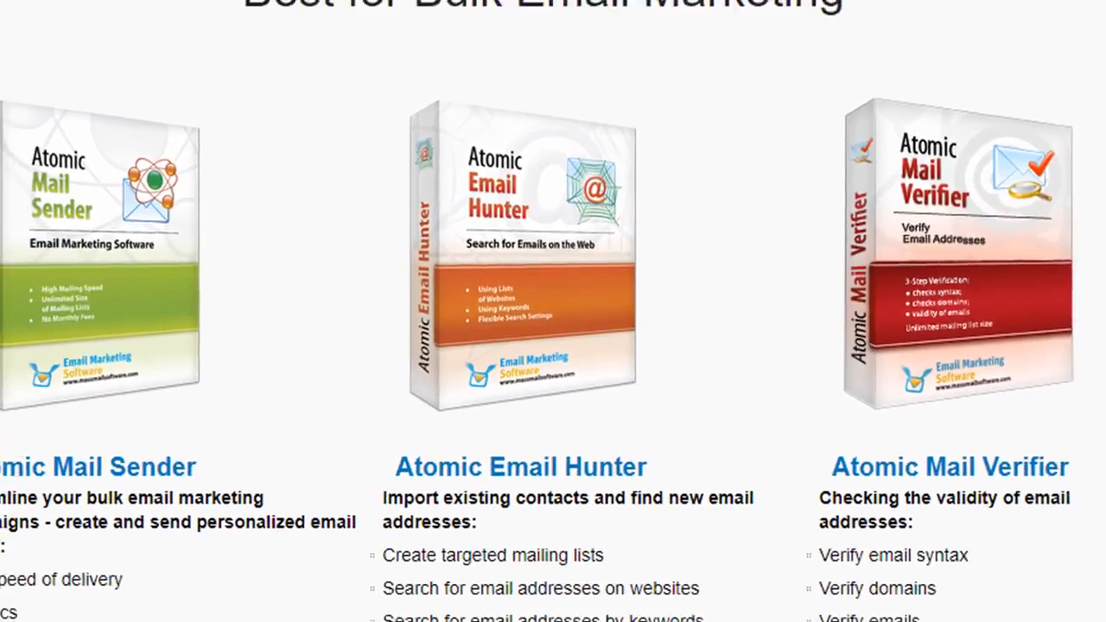
{"action": "scroll", "scroll_direction": "up", "scroll_amount": 3}
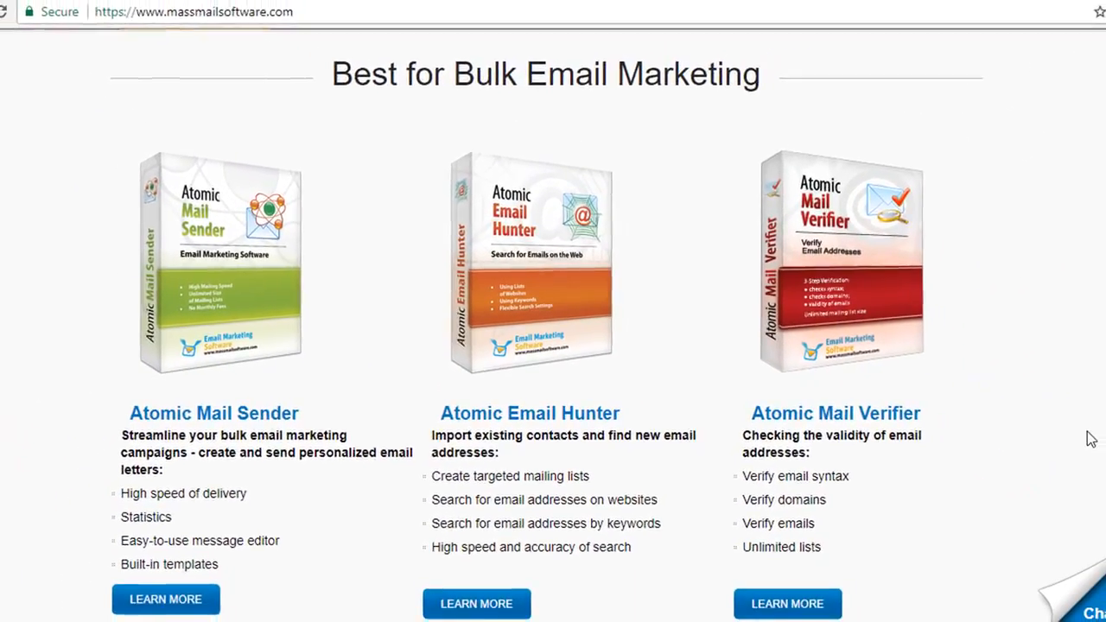